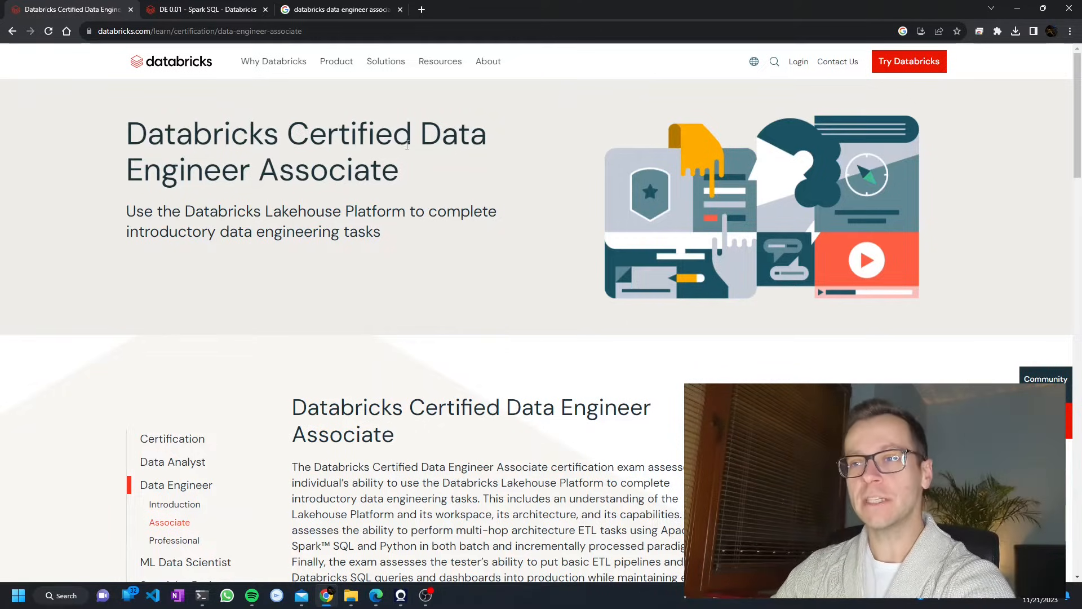
pyautogui.moveTo(485, 264)
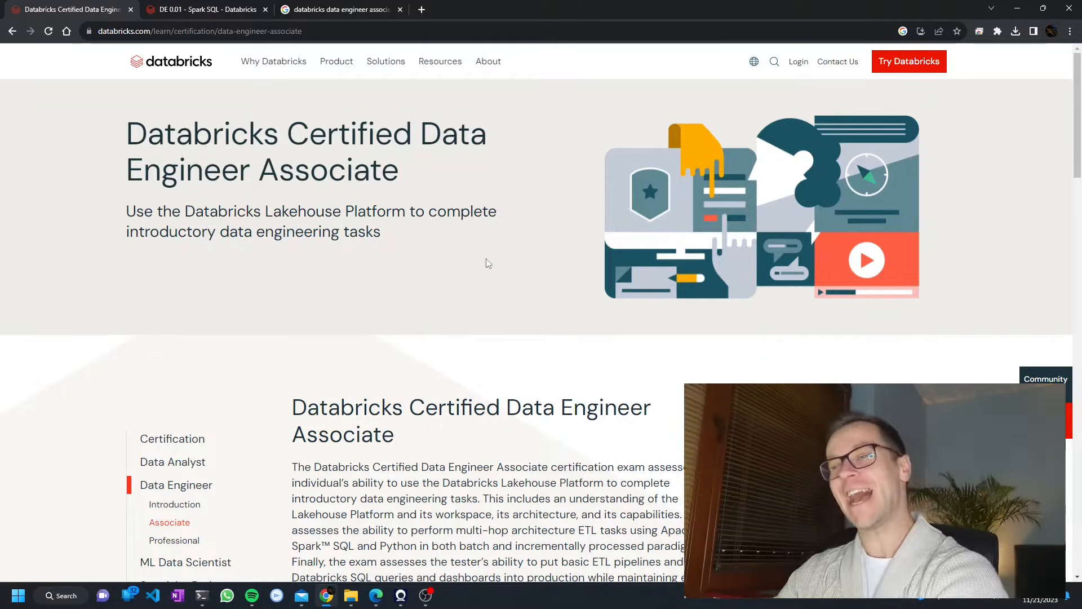
# Step: Skim the certification page, highlighting the Production Pipelines and Data Governance weightings
pyautogui.scroll(-3)
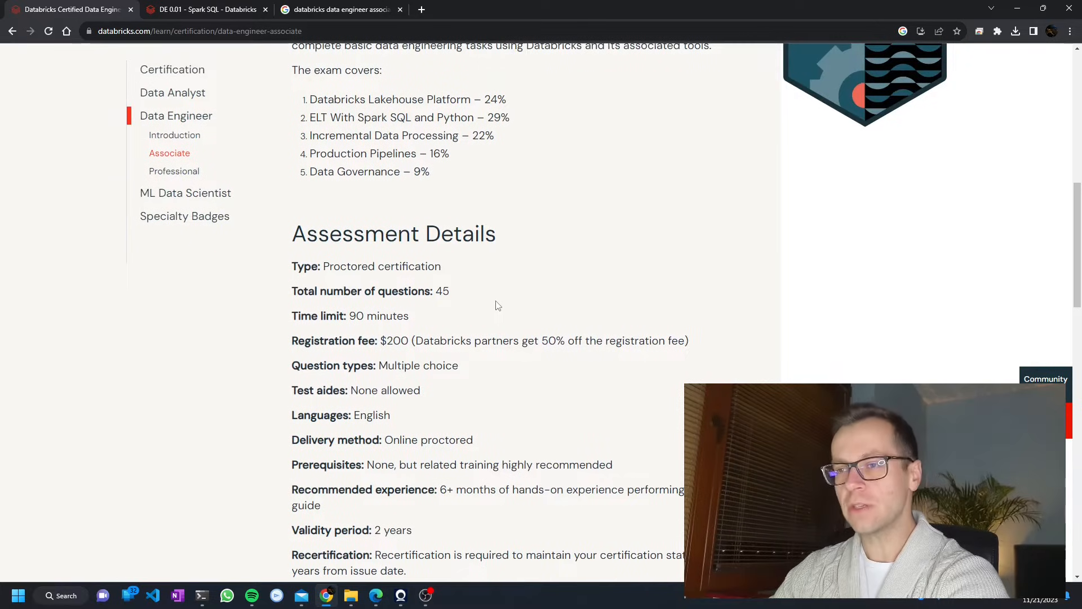
pyautogui.scroll(3)
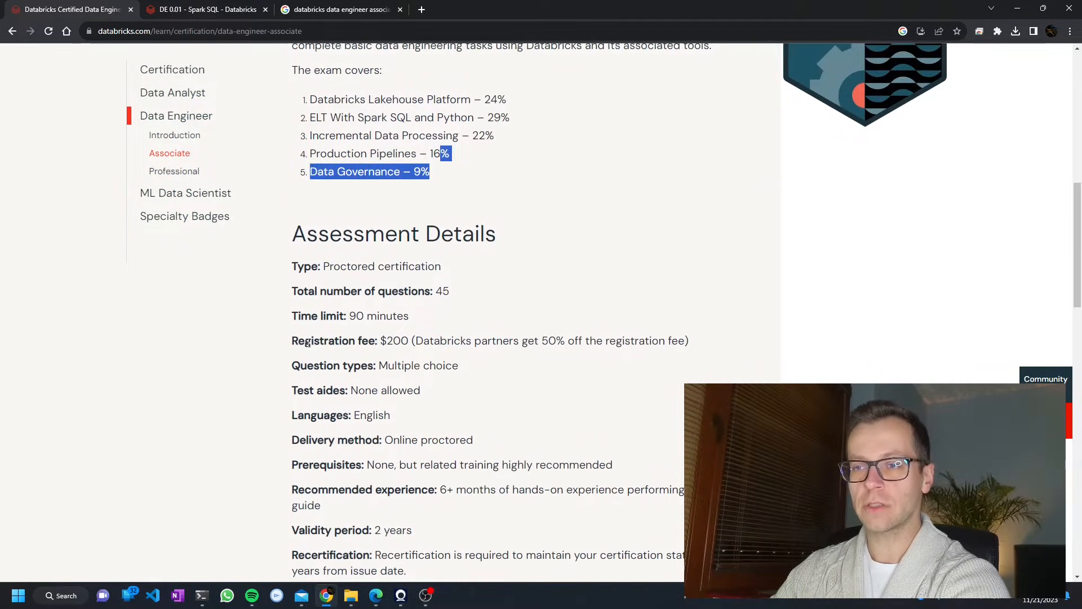
pyautogui.moveTo(304, 341); pyautogui.dragTo(471, 340)
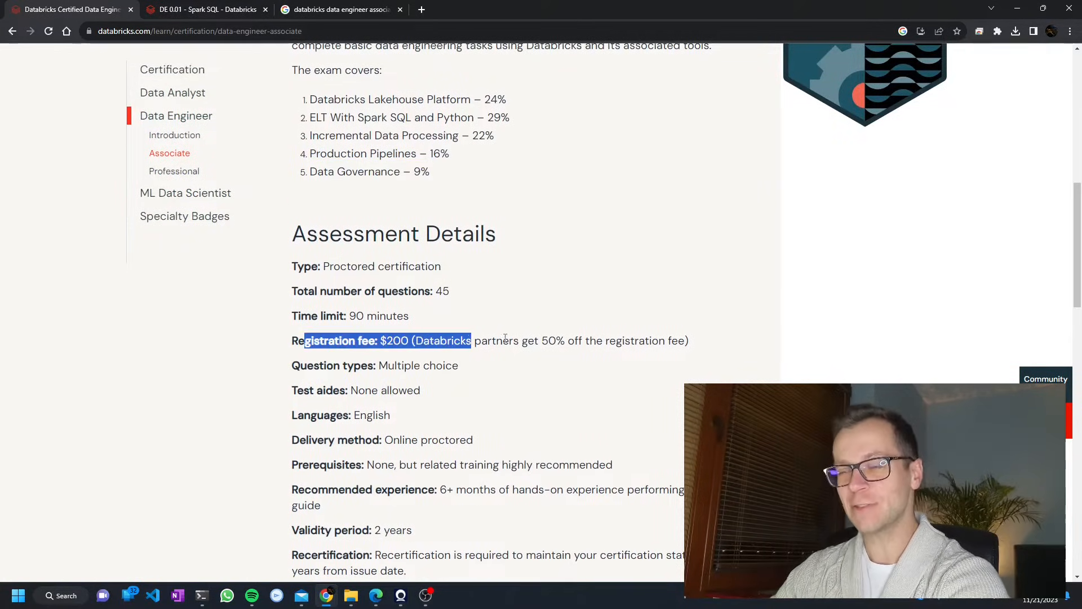
pyautogui.scroll(-3)
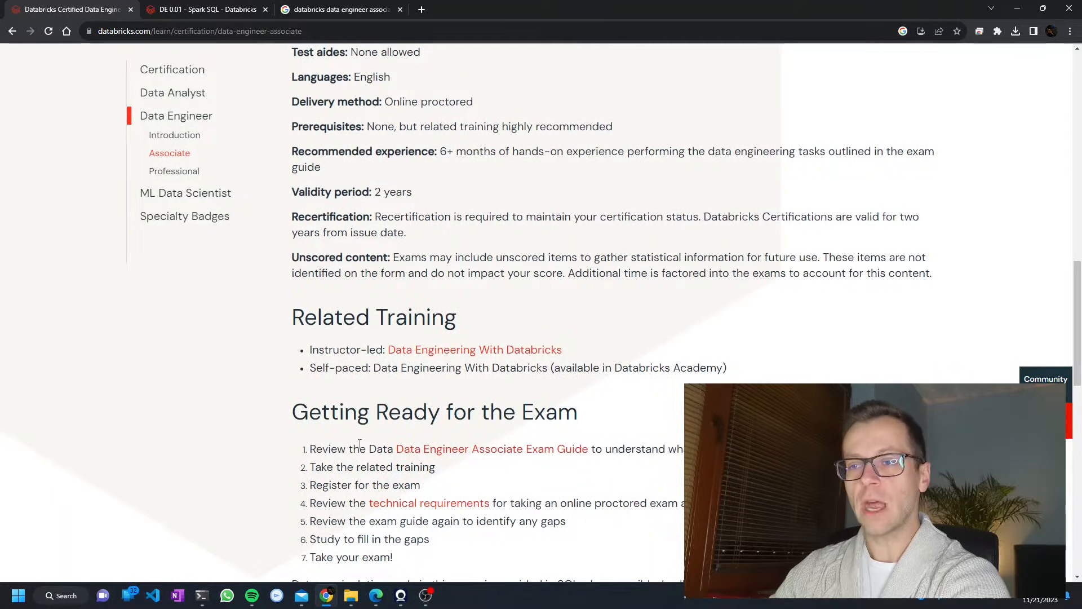
pyautogui.moveTo(491, 449)
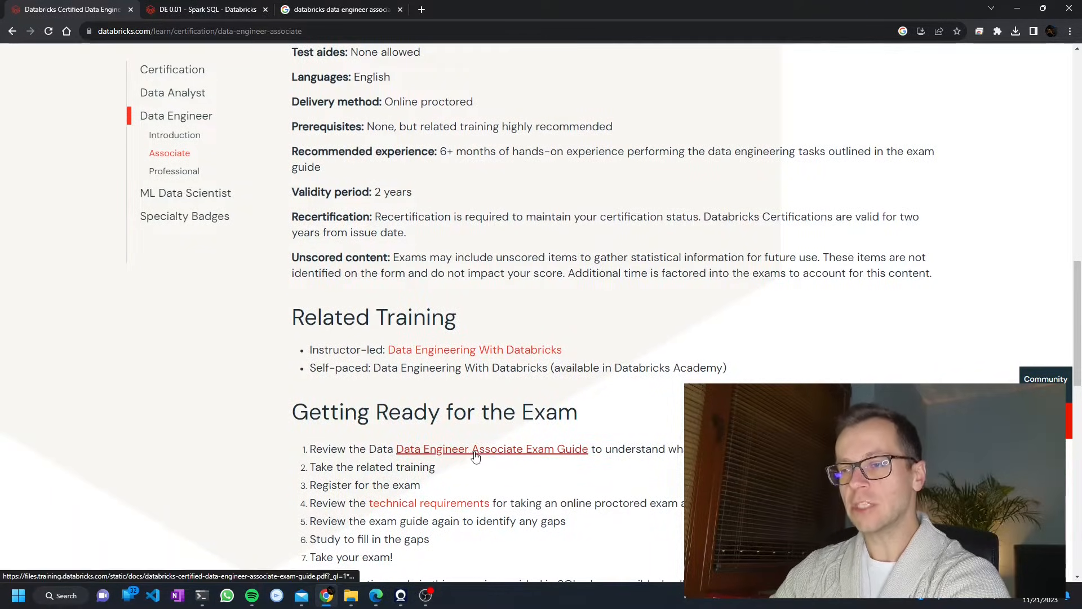
# Step: Open the Data Engineer Associate exam guide PDF enlarged and scroll through its pages
pyautogui.click(493, 448)
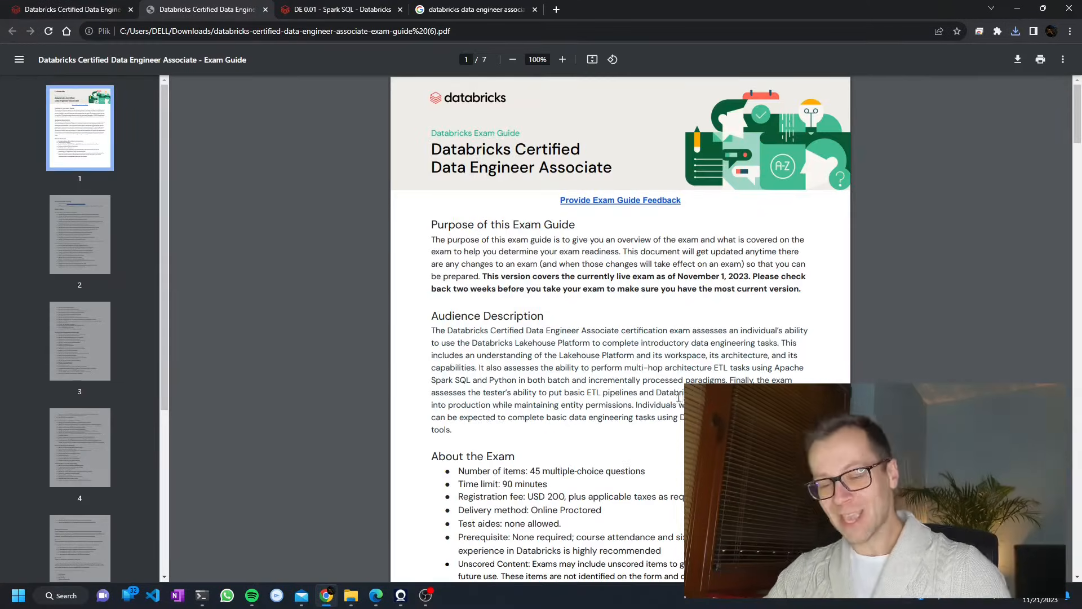
pyautogui.click(562, 59)
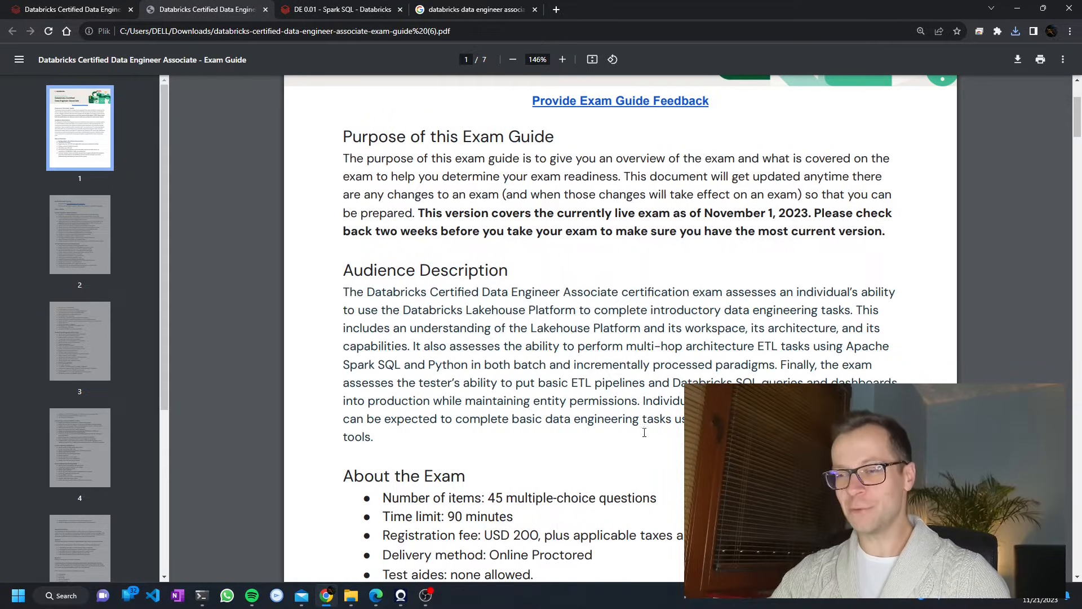
pyautogui.scroll(-3)
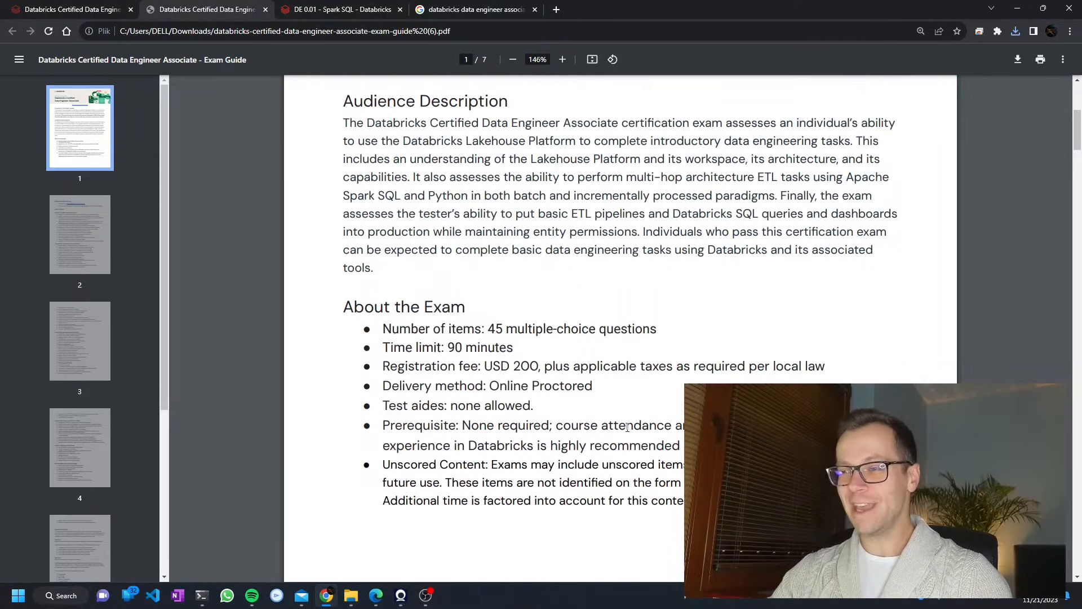
pyautogui.scroll(-3)
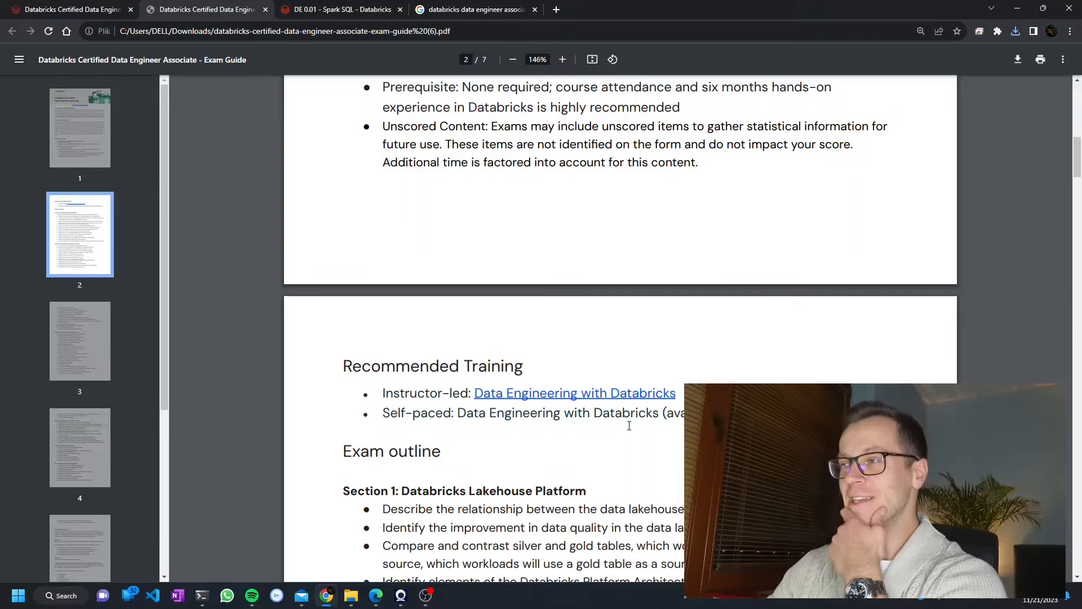
pyautogui.scroll(-3)
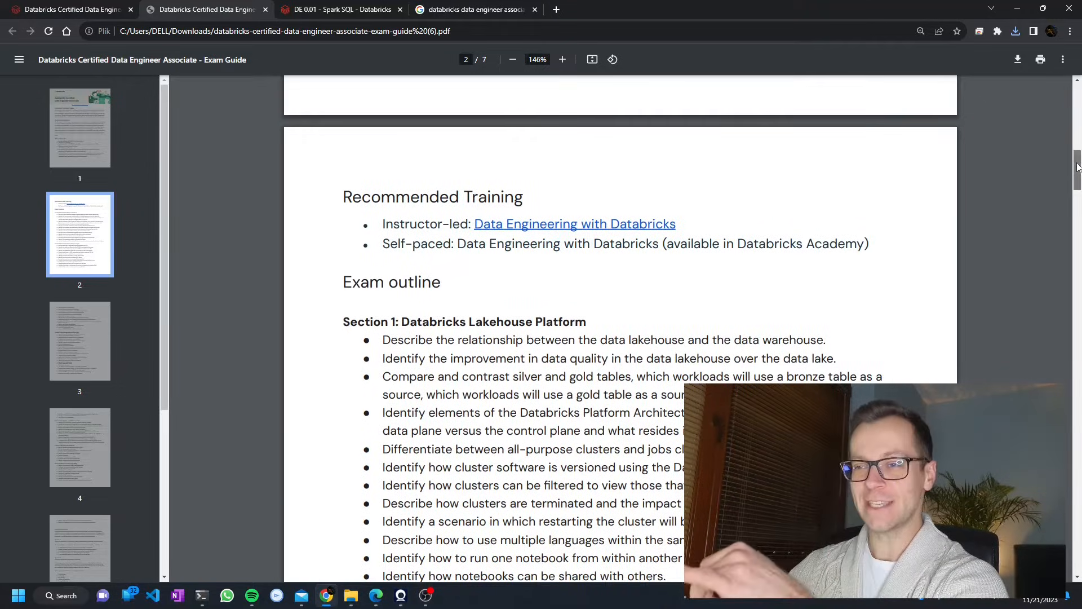
pyautogui.scroll(-3)
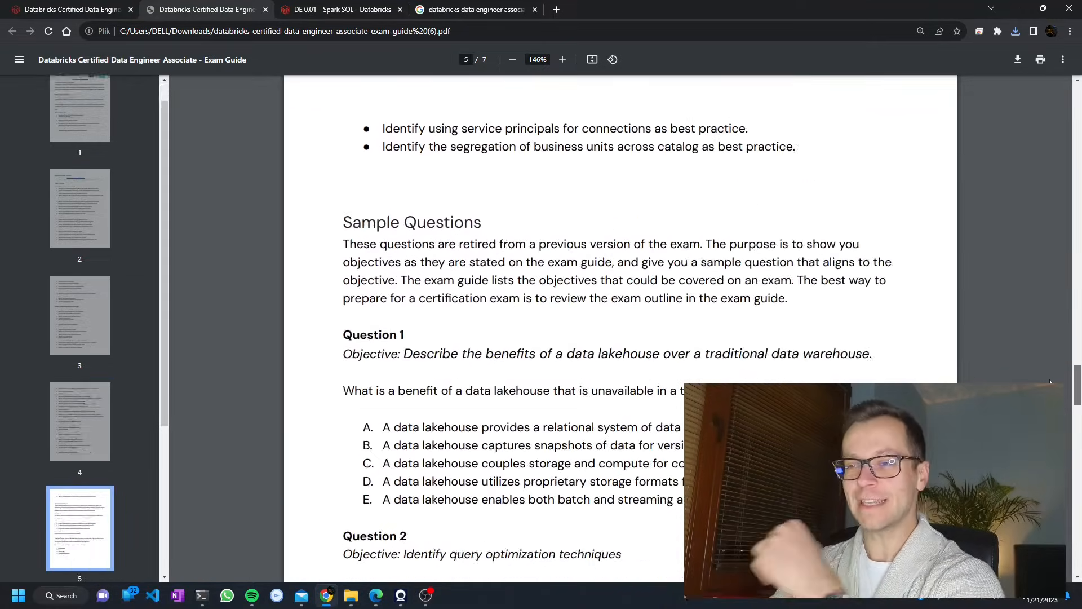
pyautogui.scroll(-3)
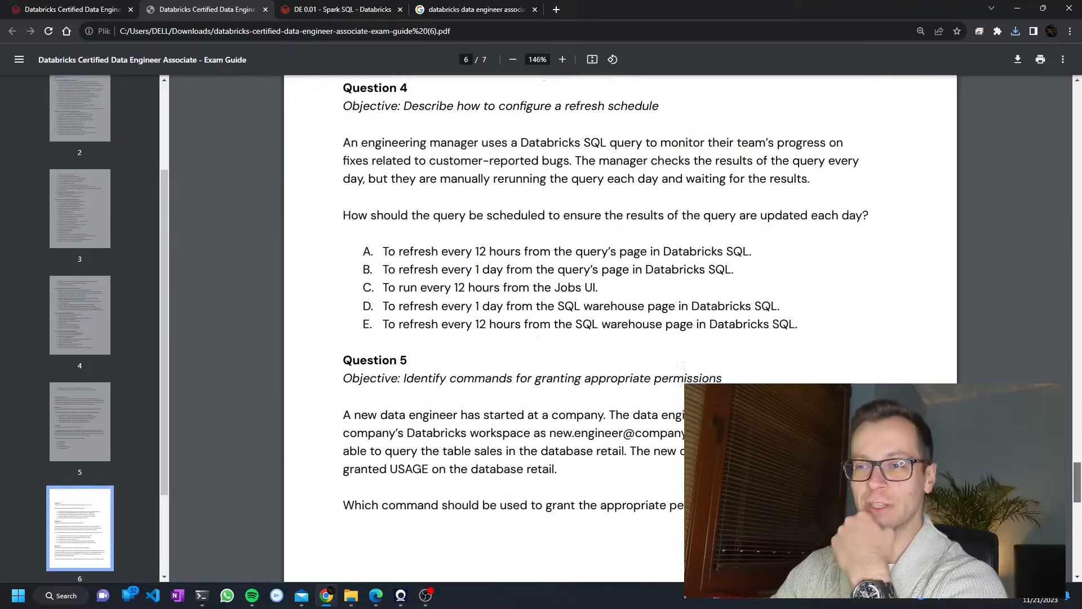
pyautogui.scroll(-3)
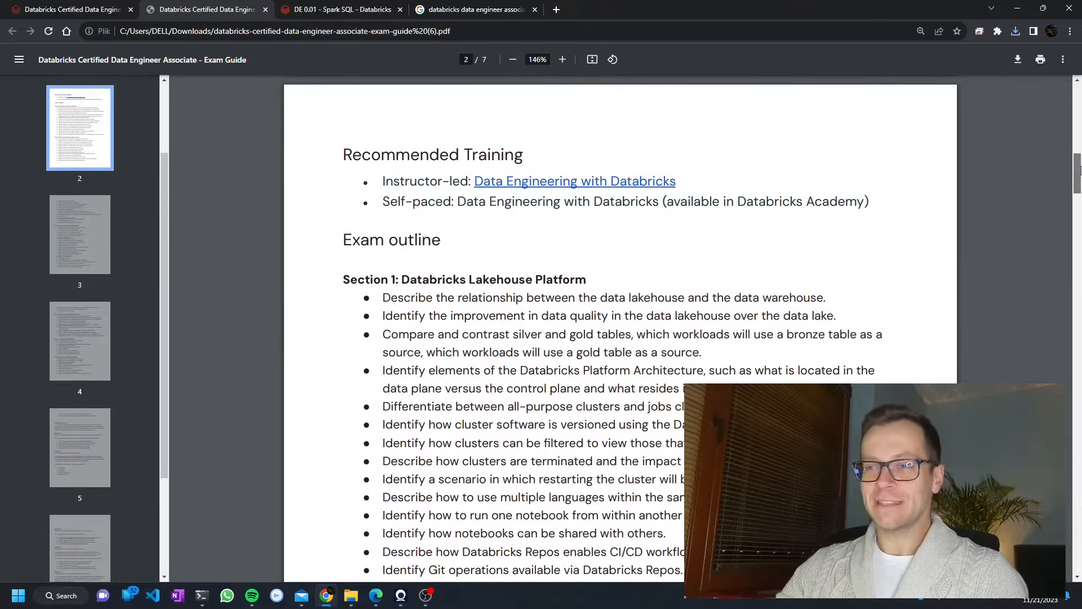
pyautogui.scroll(-3)
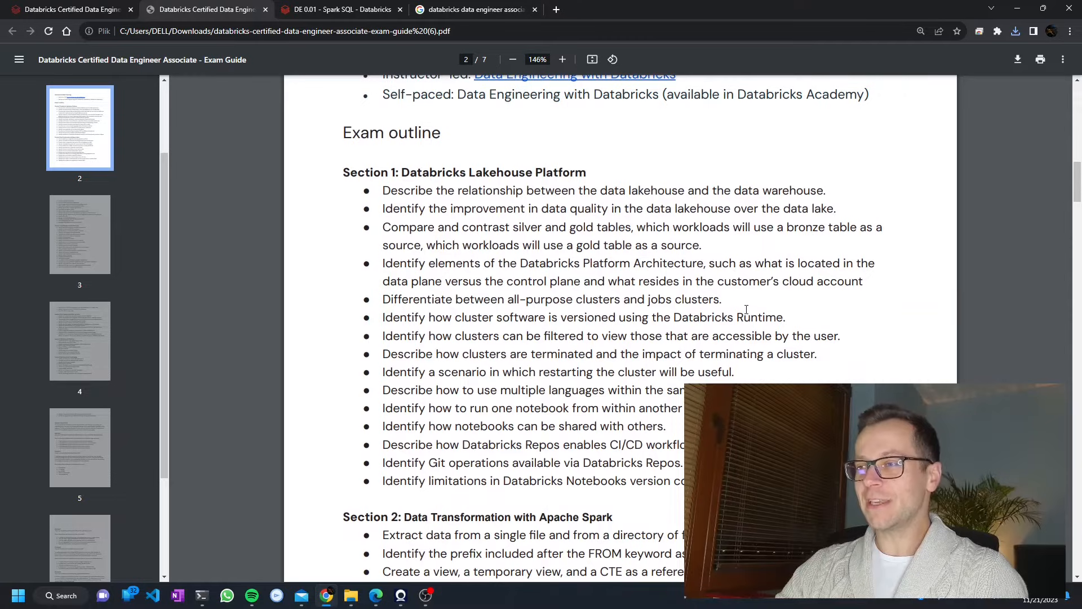
pyautogui.moveTo(604, 246); pyautogui.dragTo(784, 317)
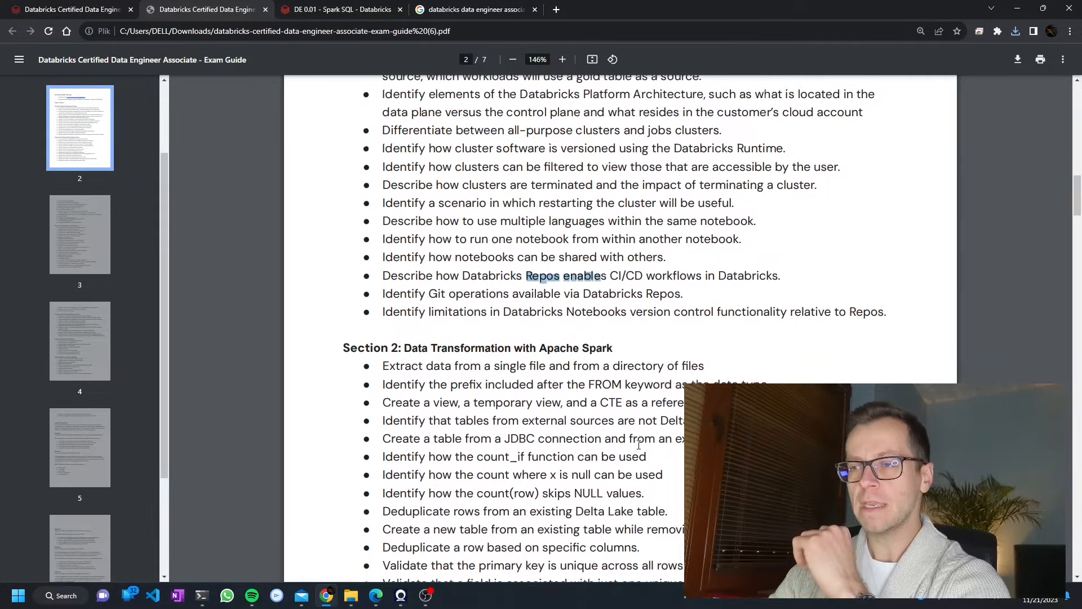
pyautogui.scroll(-3)
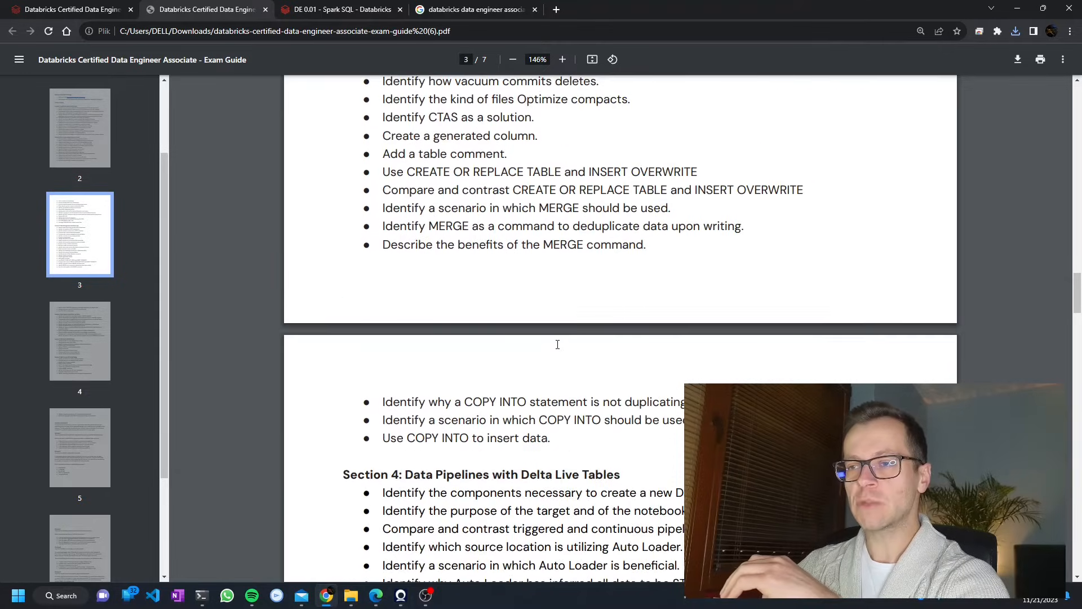
pyautogui.scroll(-3)
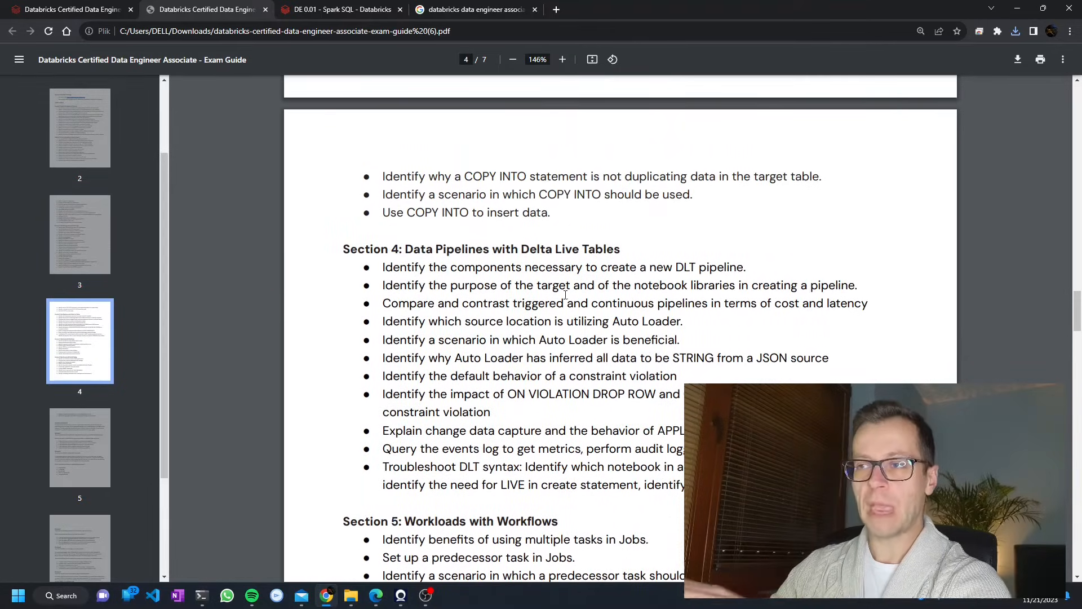
pyautogui.scroll(-3)
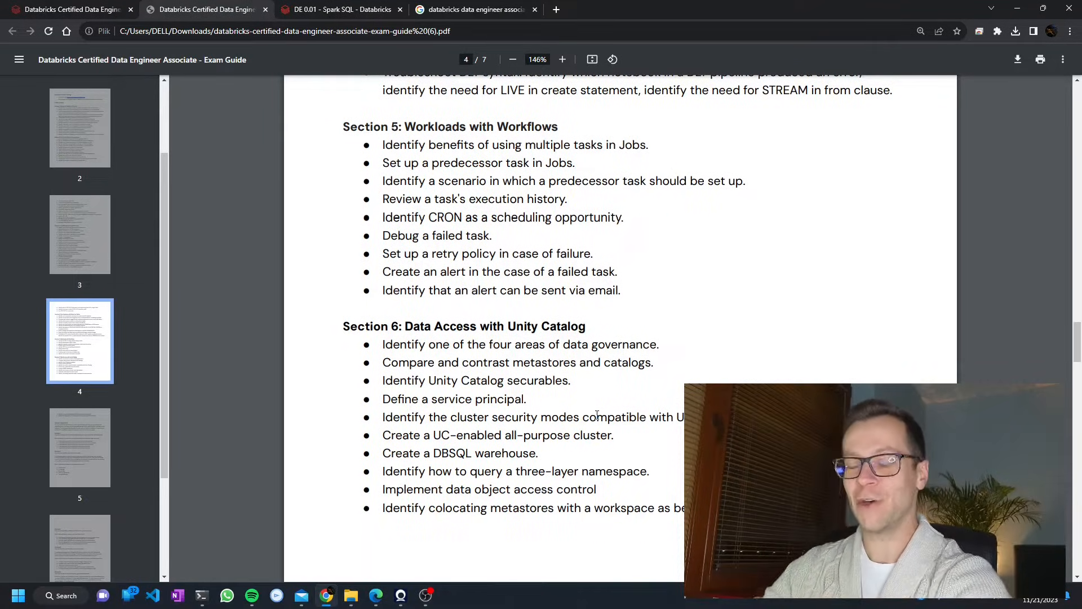
pyautogui.moveTo(635, 399)
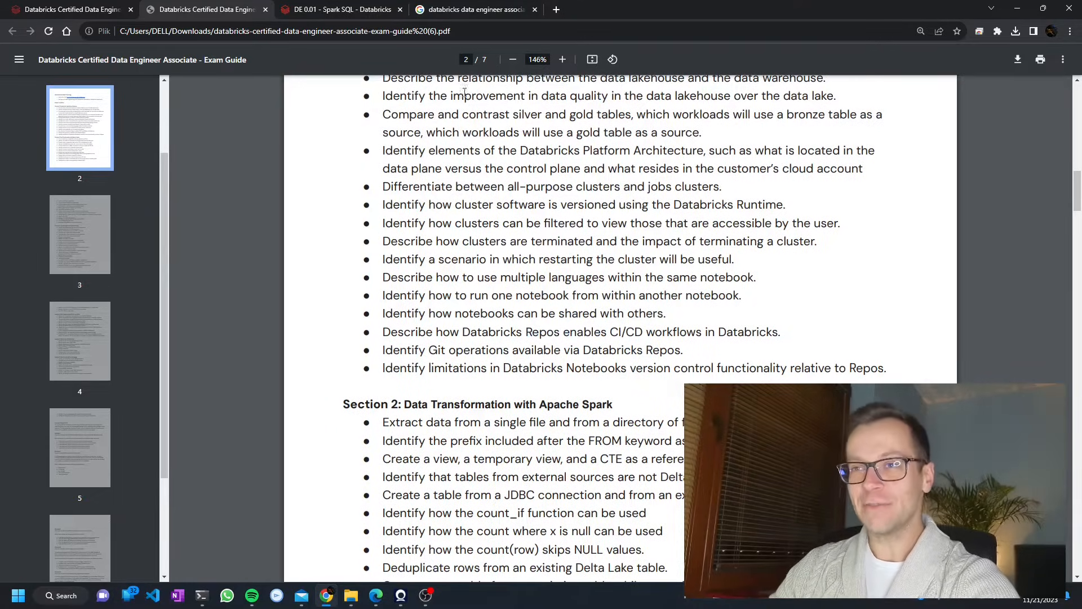
pyautogui.click(338, 10)
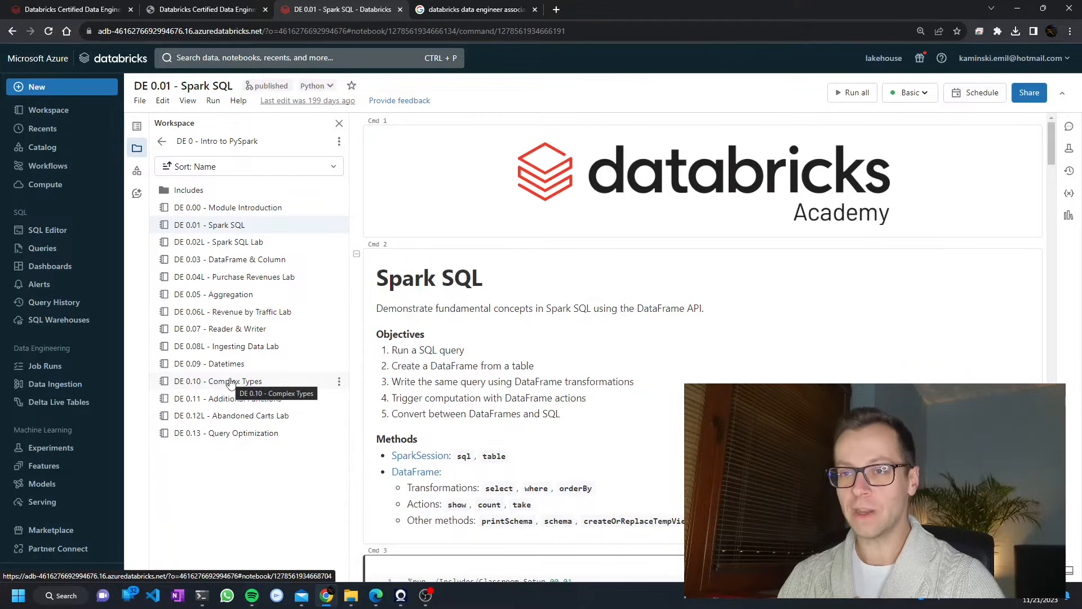
pyautogui.moveTo(228, 207)
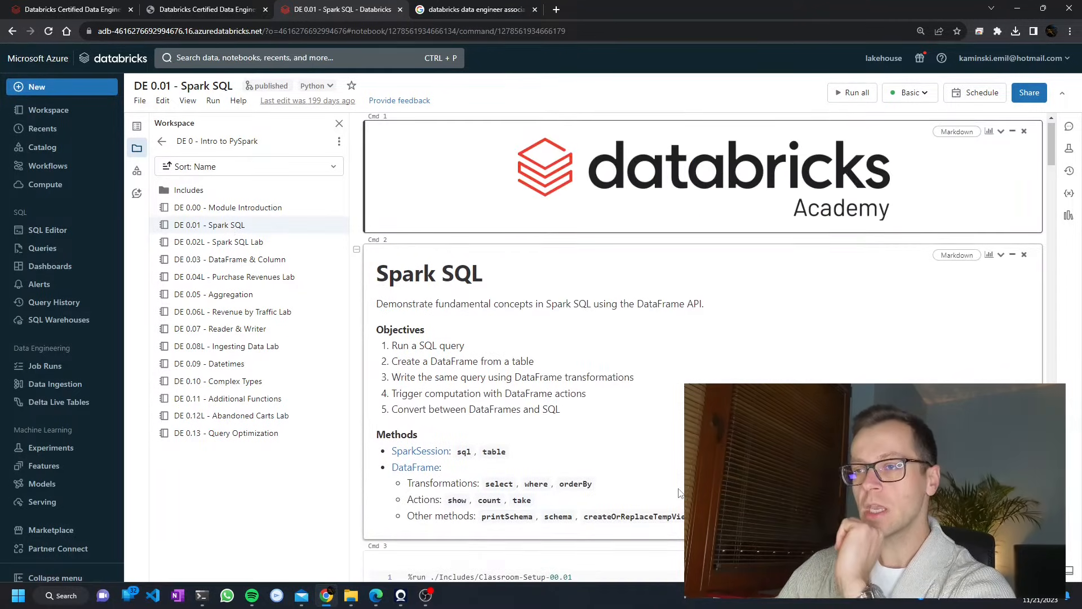
pyautogui.scroll(-3)
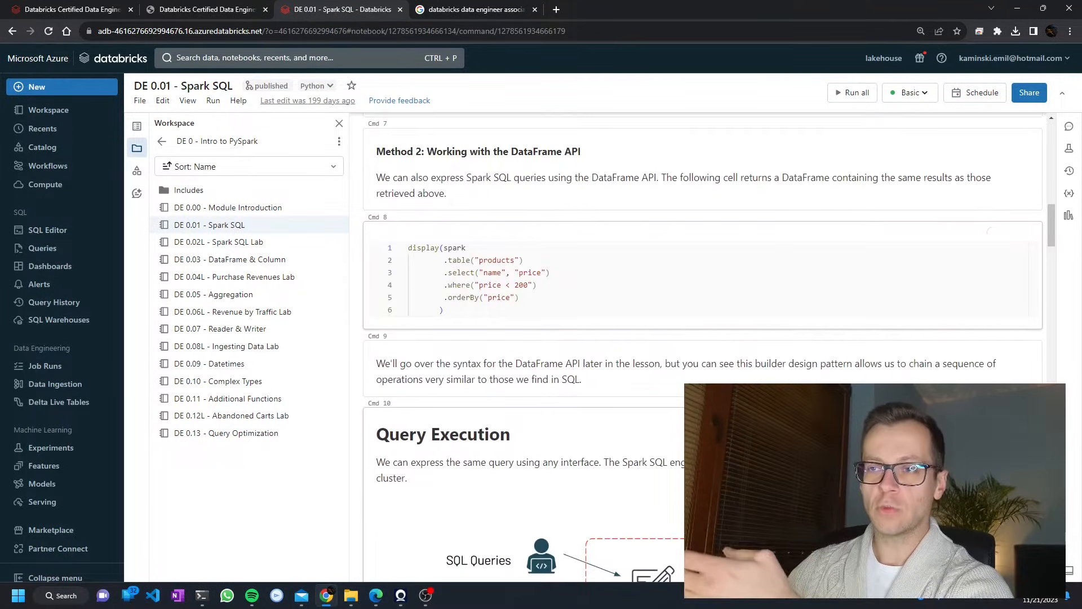
pyautogui.scroll(-3)
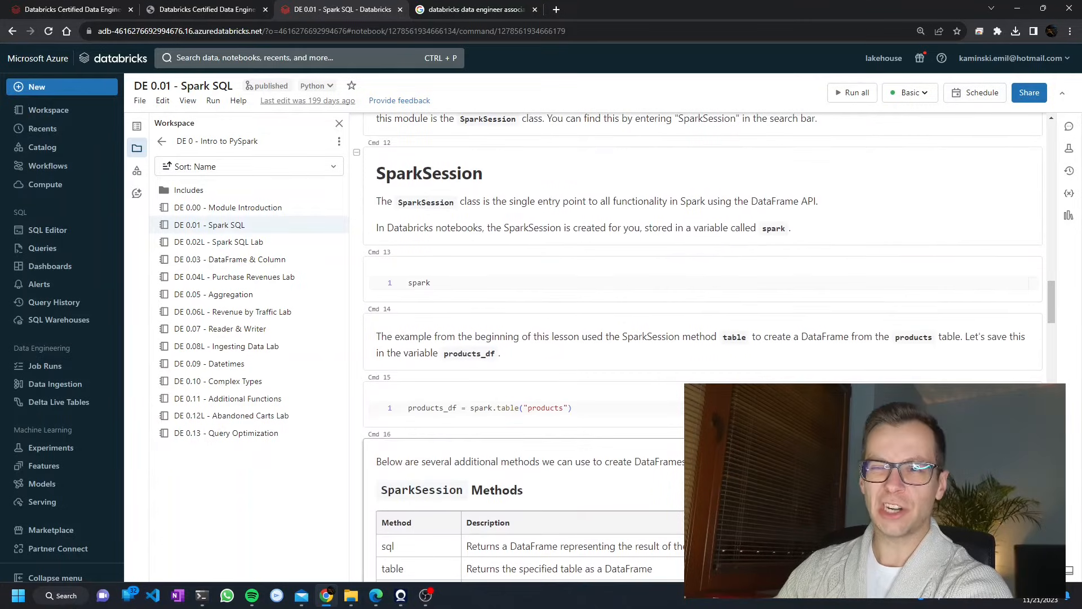
pyautogui.scroll(3)
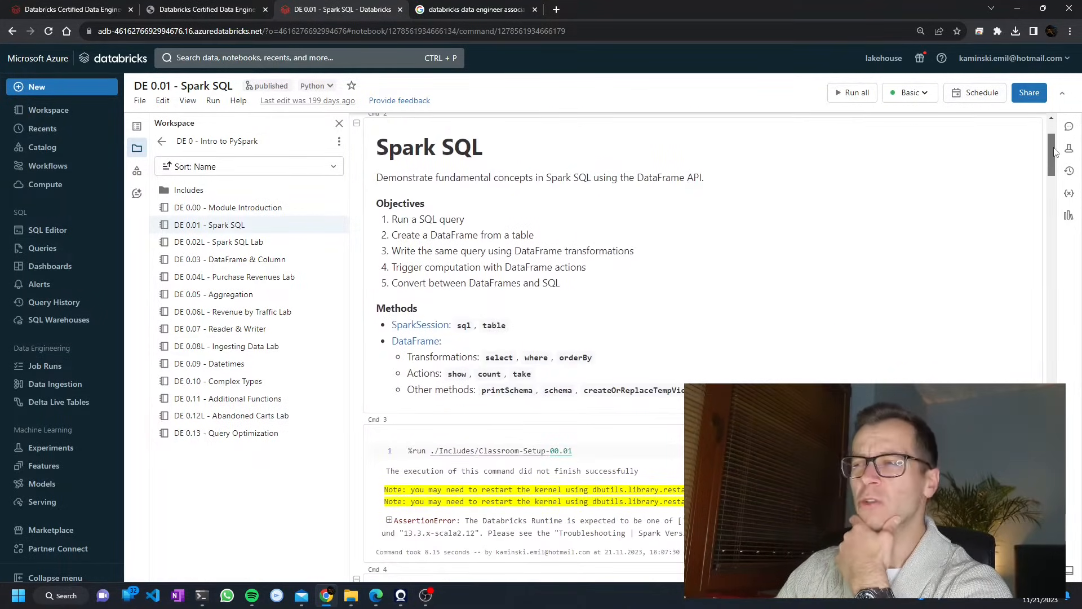
pyautogui.scroll(-3)
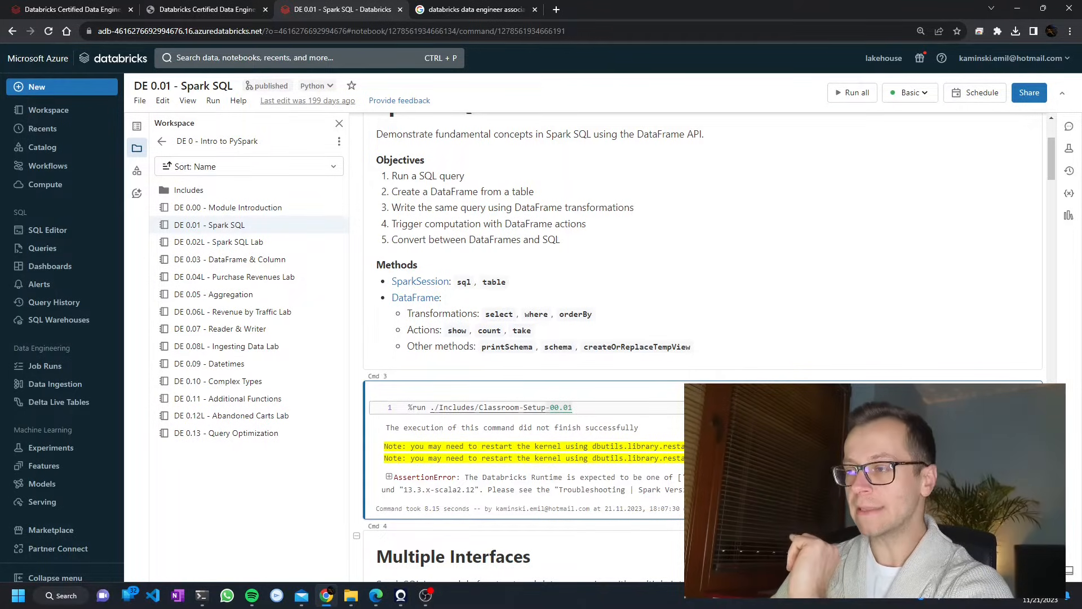
# Step: Switch the notebook's compute from Basic to the old runtime and confirm
pyautogui.click(910, 92)
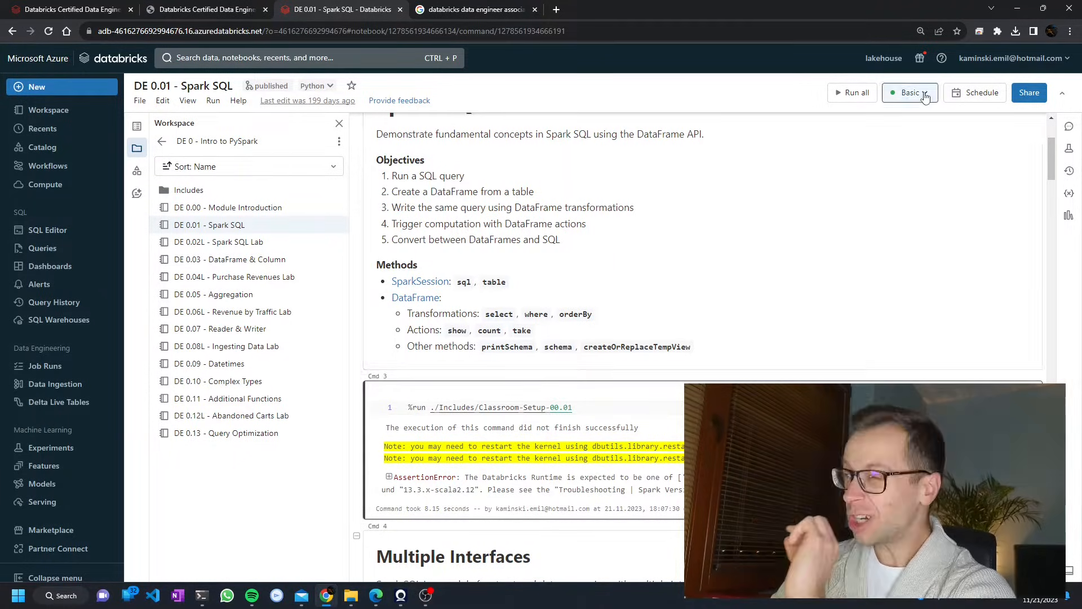
pyautogui.click(910, 92)
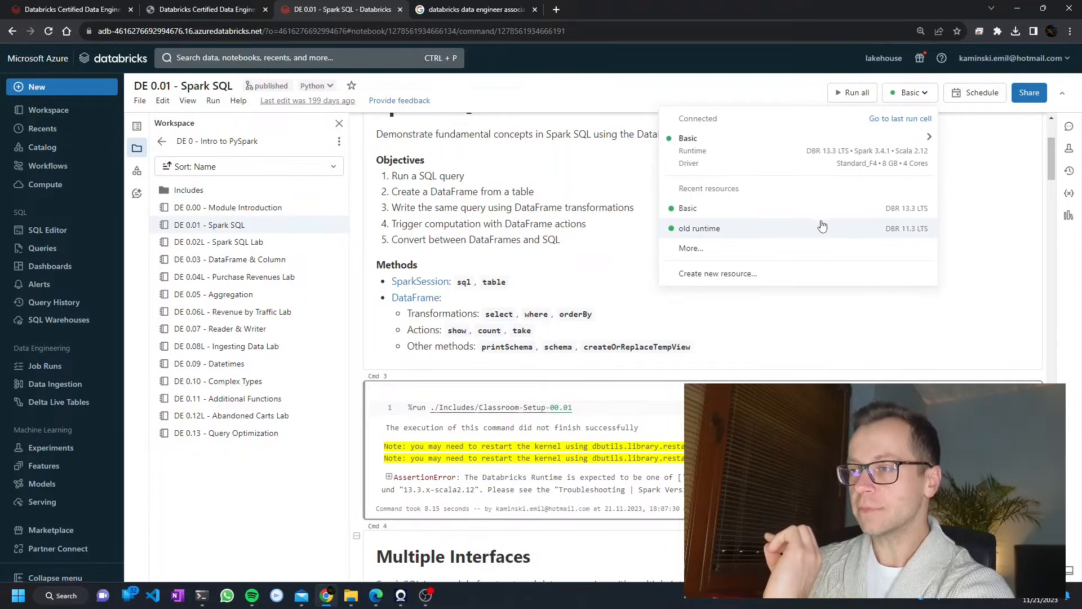
pyautogui.click(699, 228)
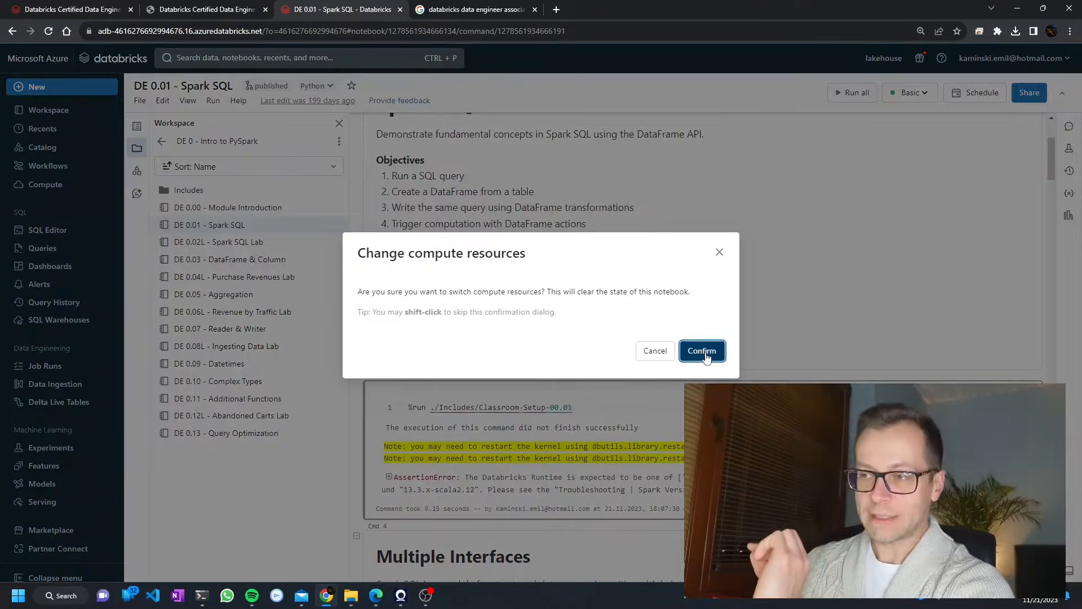
pyautogui.click(701, 351)
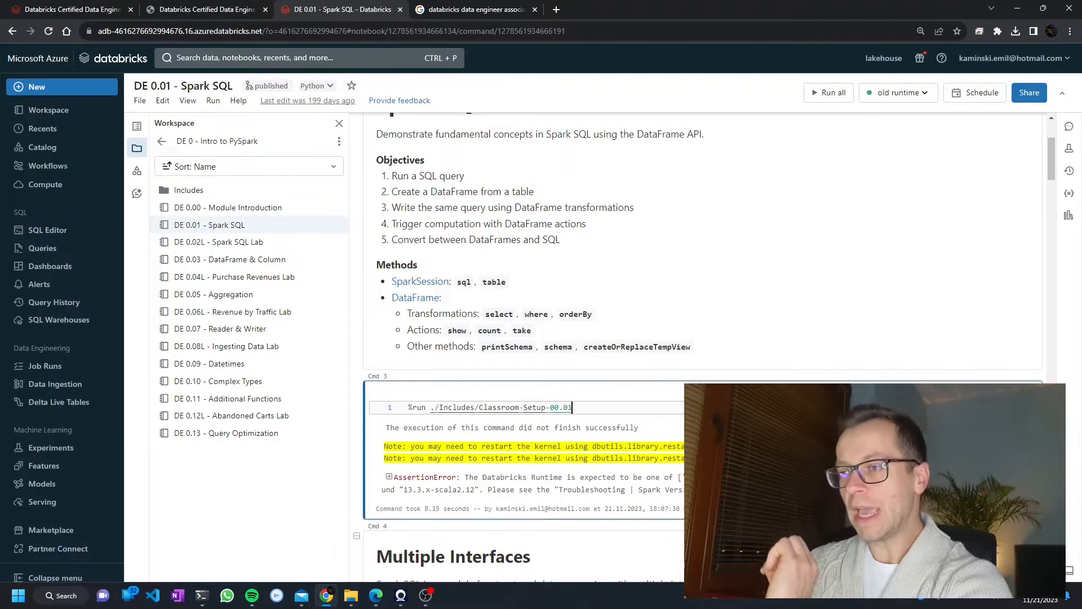
# Step: Rerun Classroom-Setup, then run the %sql query returning four pillow products under 200
pyautogui.click(829, 93)
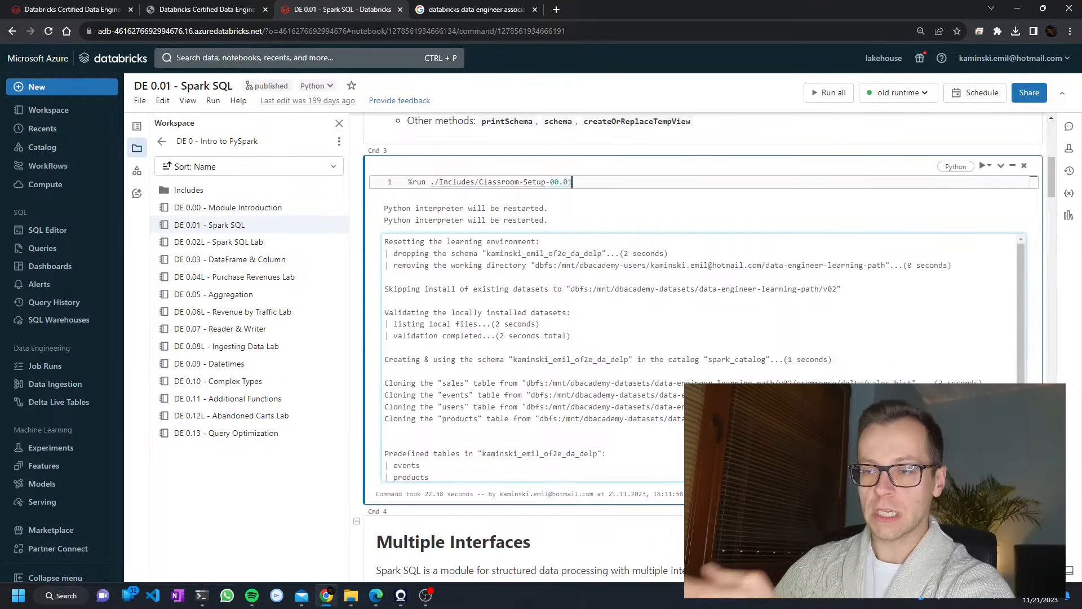
pyautogui.scroll(-3)
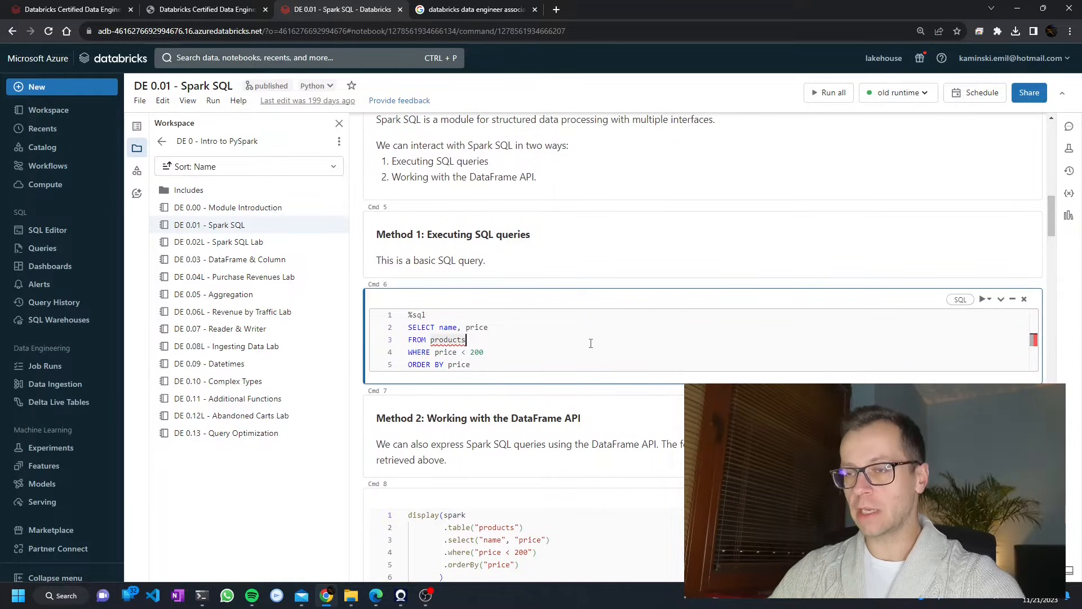
pyautogui.click(982, 299)
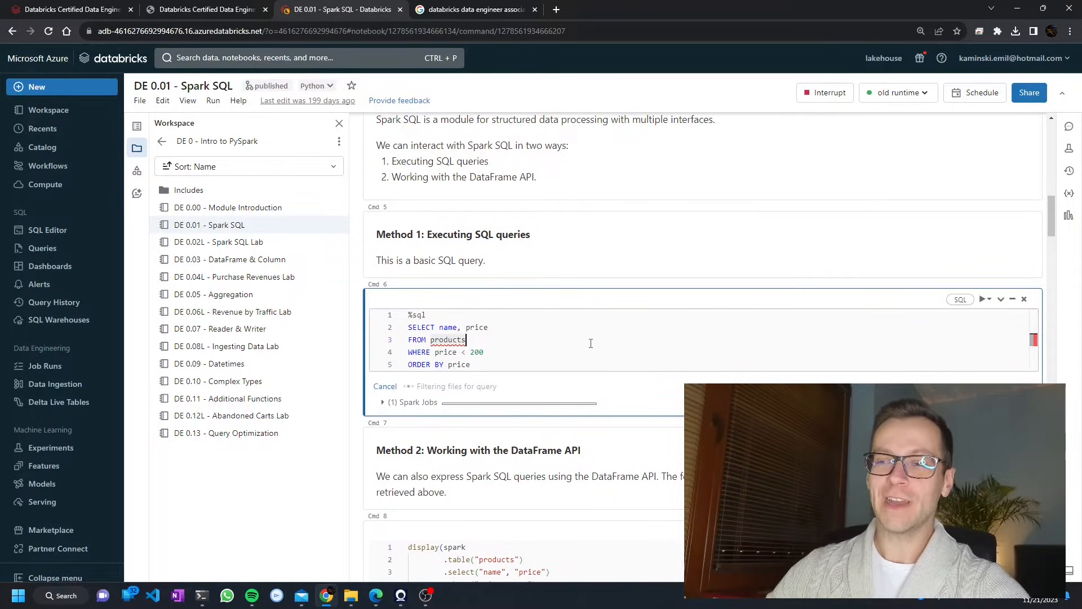
pyautogui.click(984, 299)
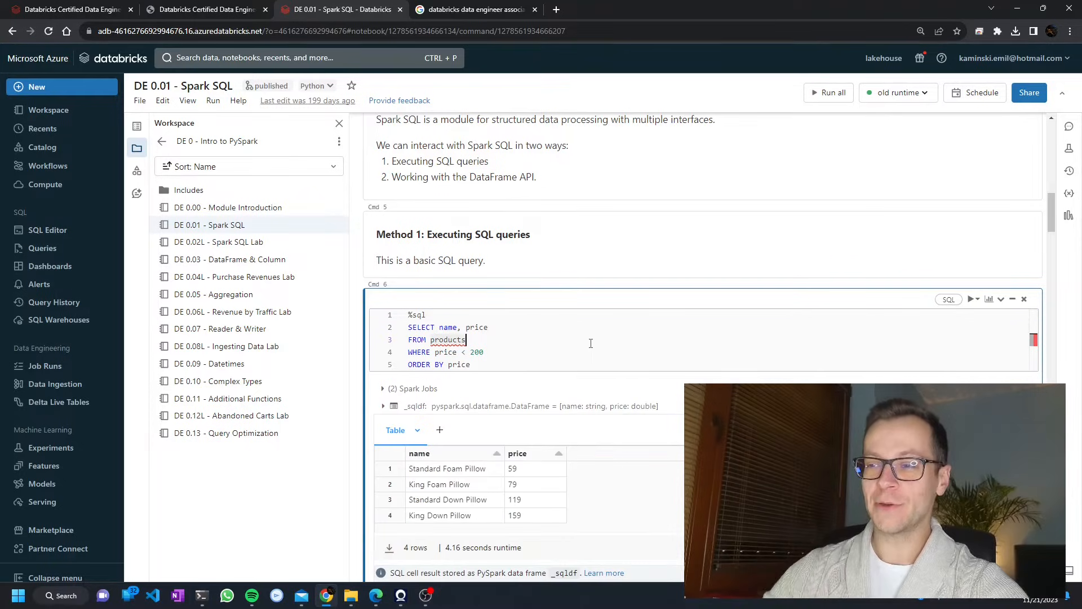
pyautogui.scroll(-3)
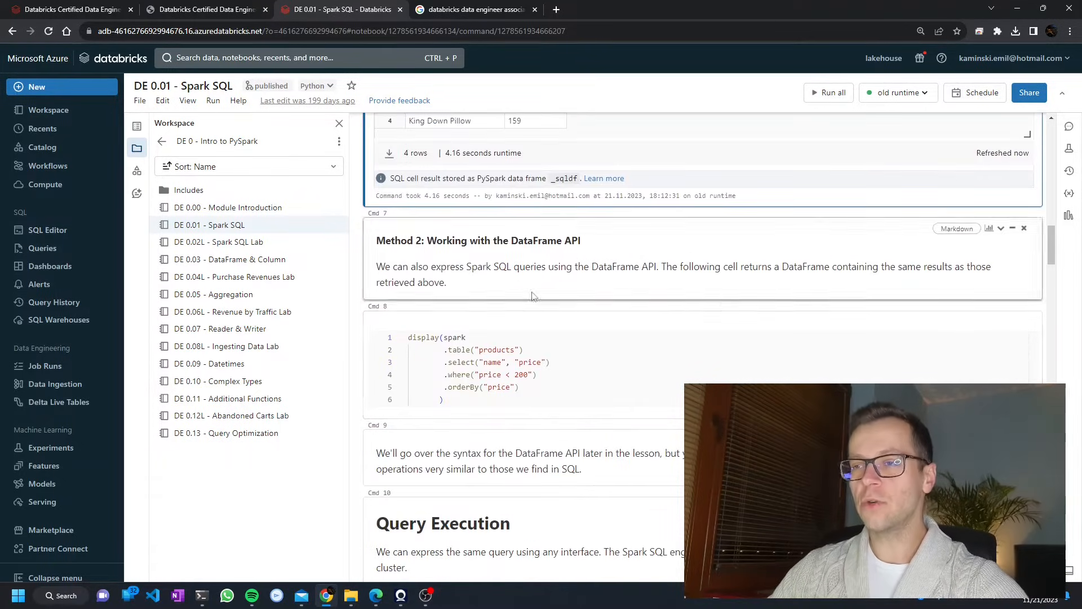
pyautogui.scroll(-3)
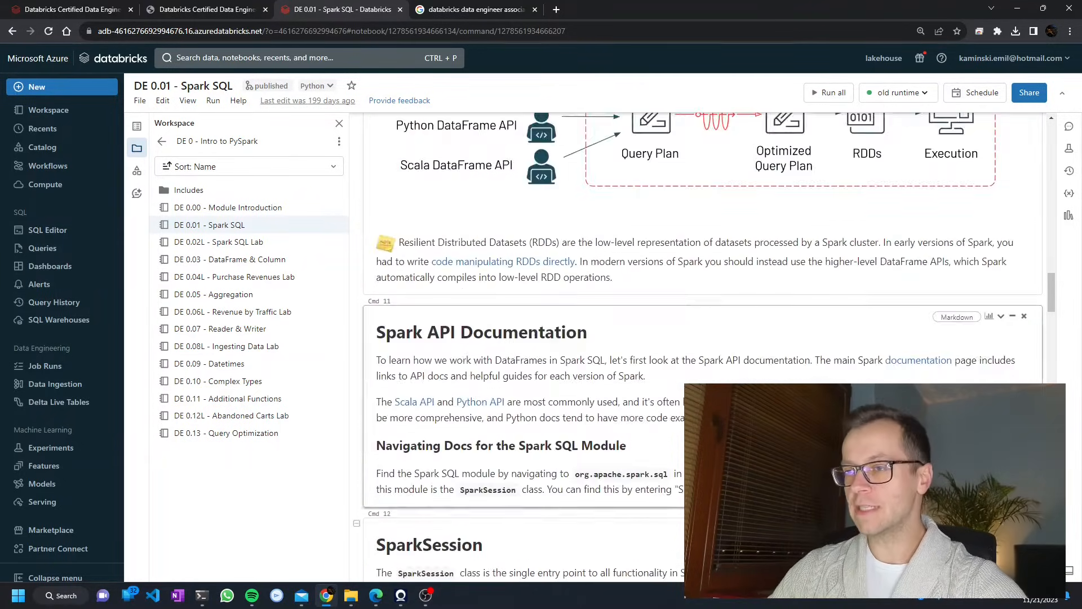
pyautogui.scroll(-3)
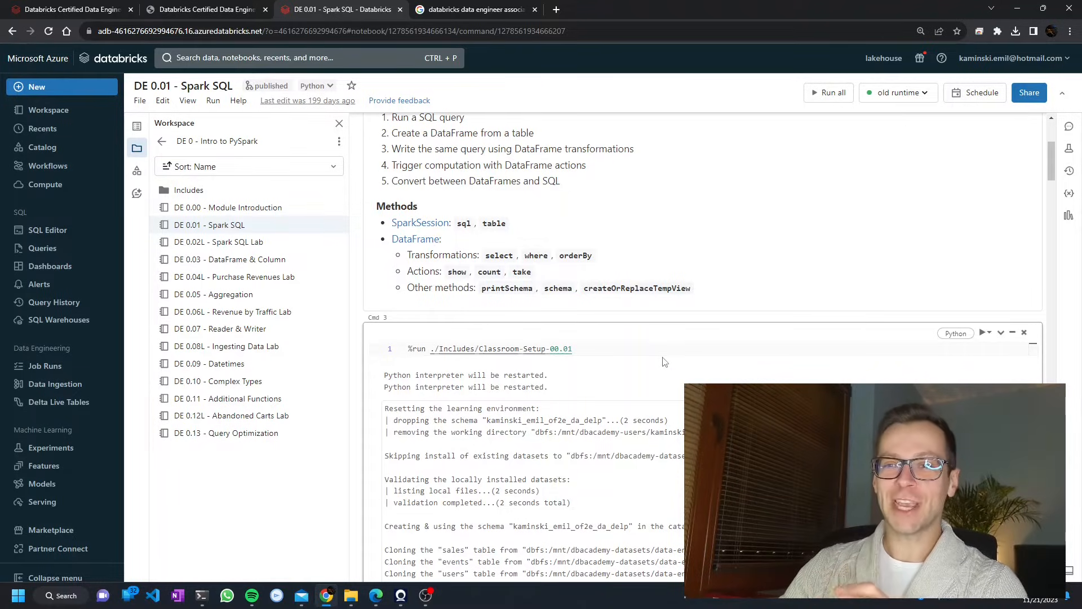
pyautogui.moveTo(487, 387)
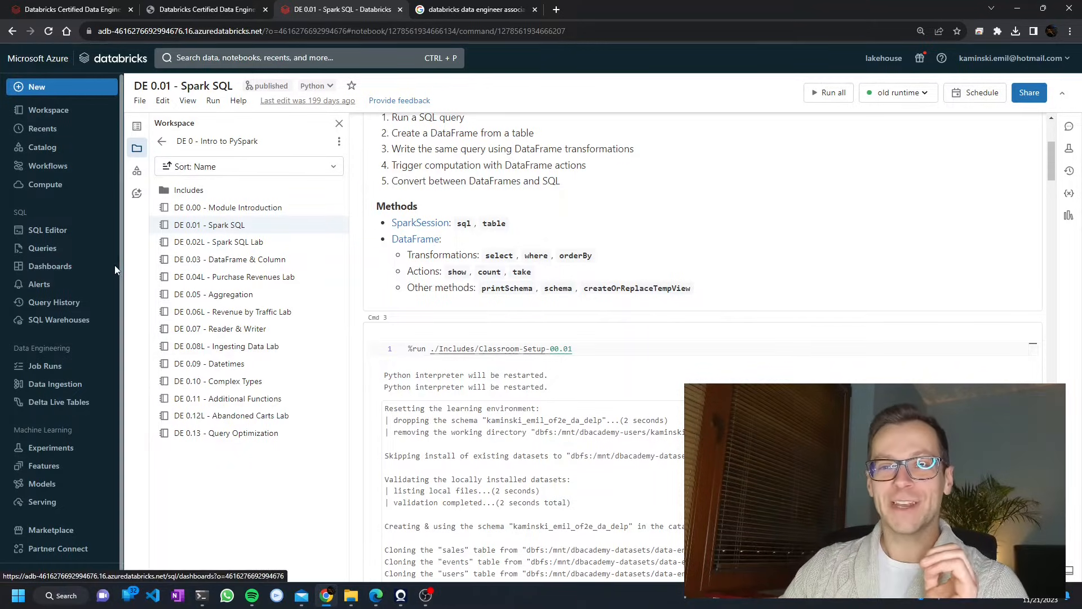
pyautogui.moveTo(42, 248)
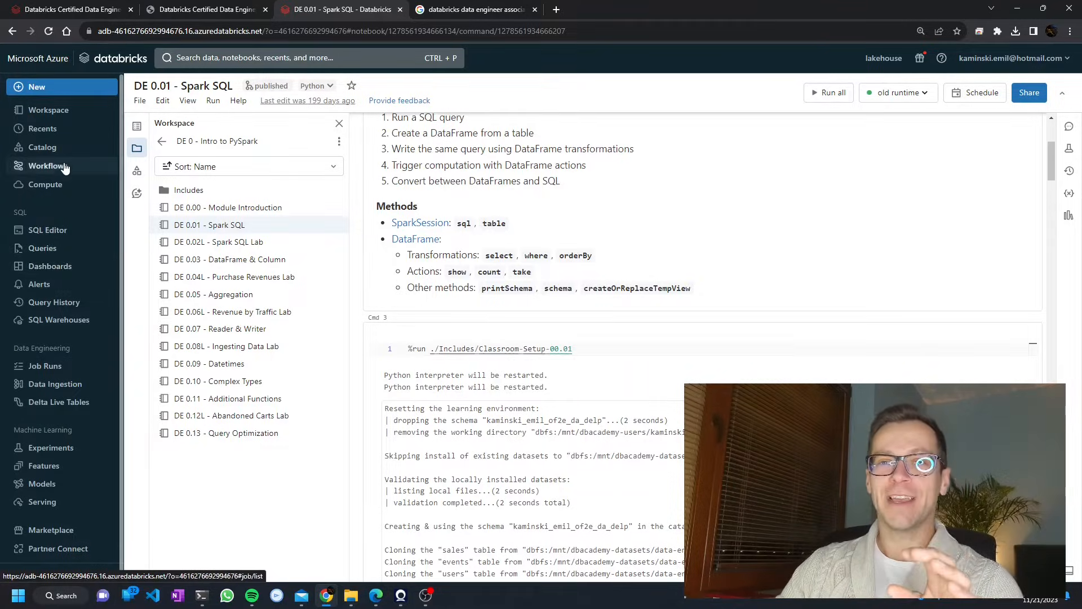
pyautogui.click(47, 166)
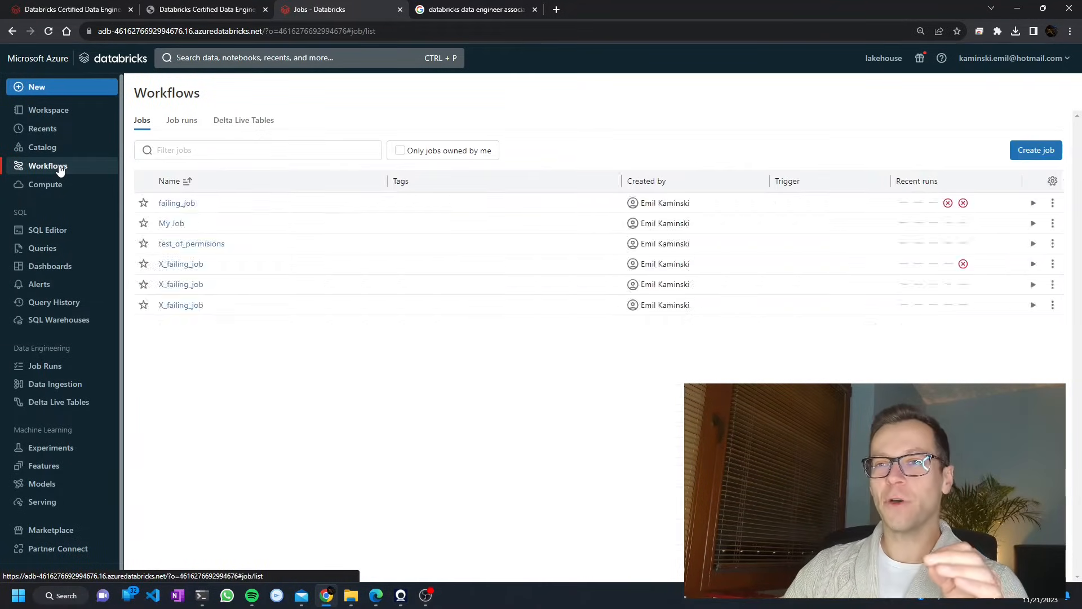
pyautogui.click(1035, 150)
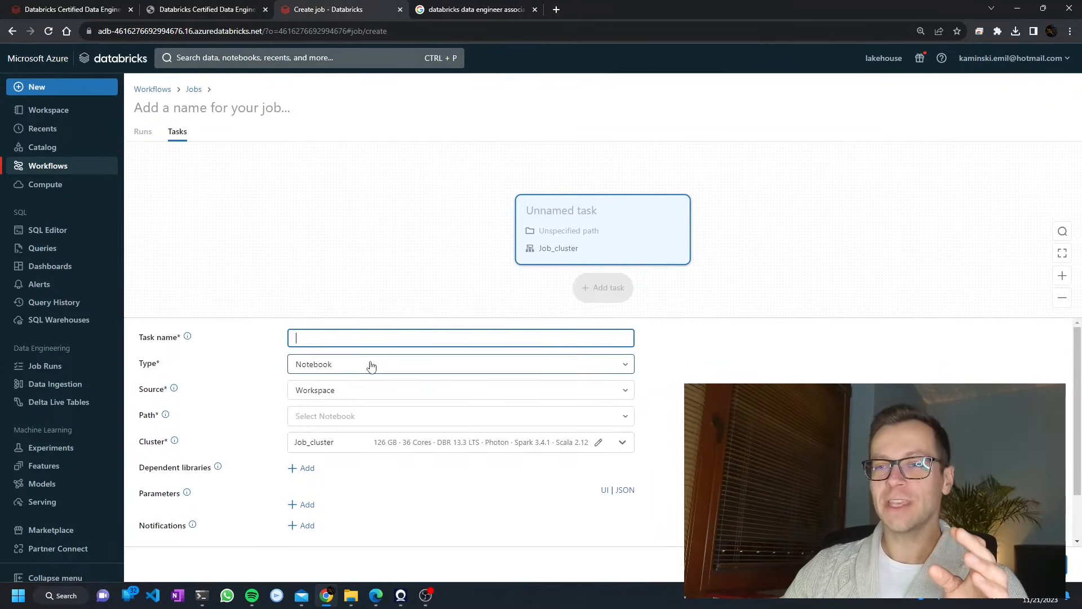
pyautogui.click(460, 364)
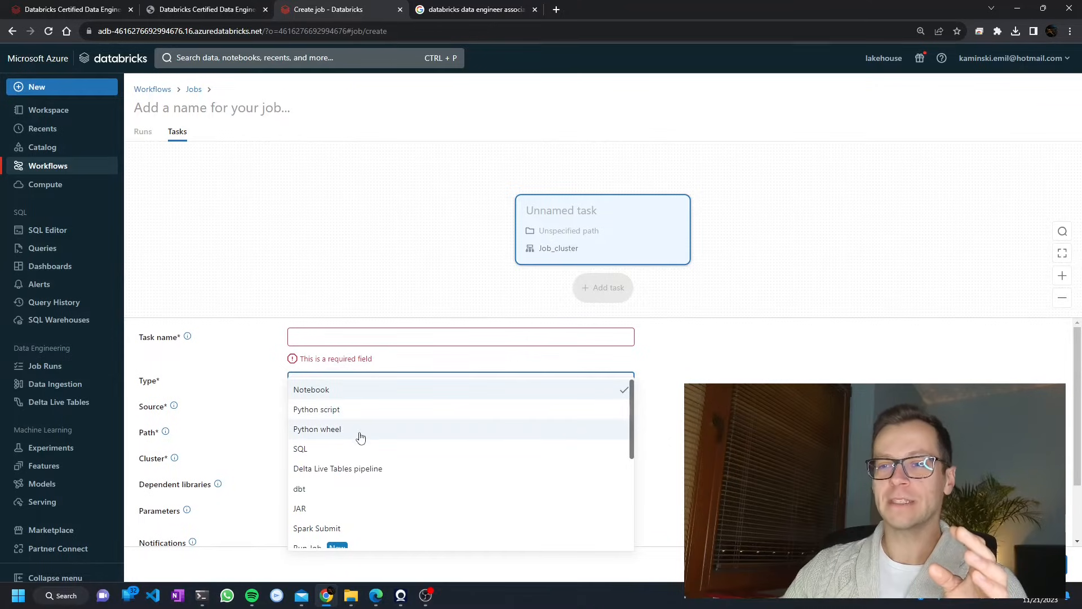
pyautogui.scroll(-3)
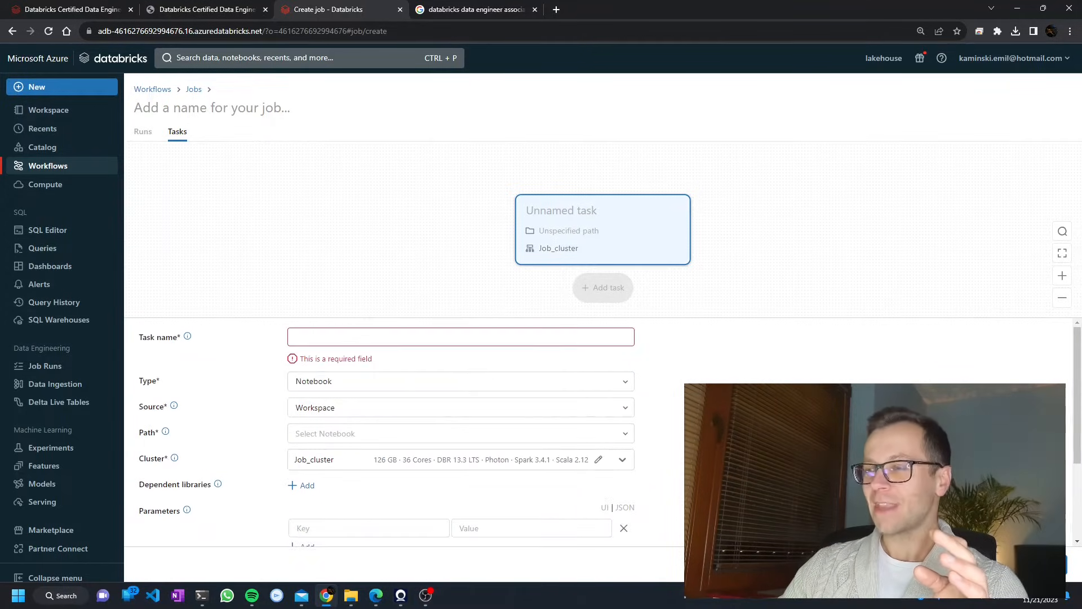
pyautogui.scroll(-3)
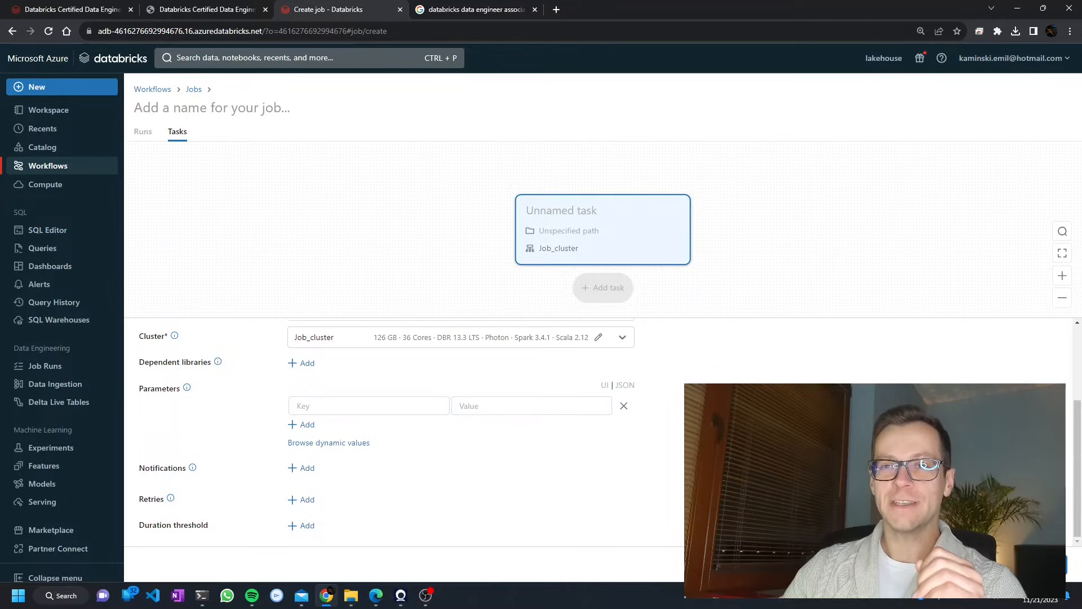
pyautogui.moveTo(151, 89)
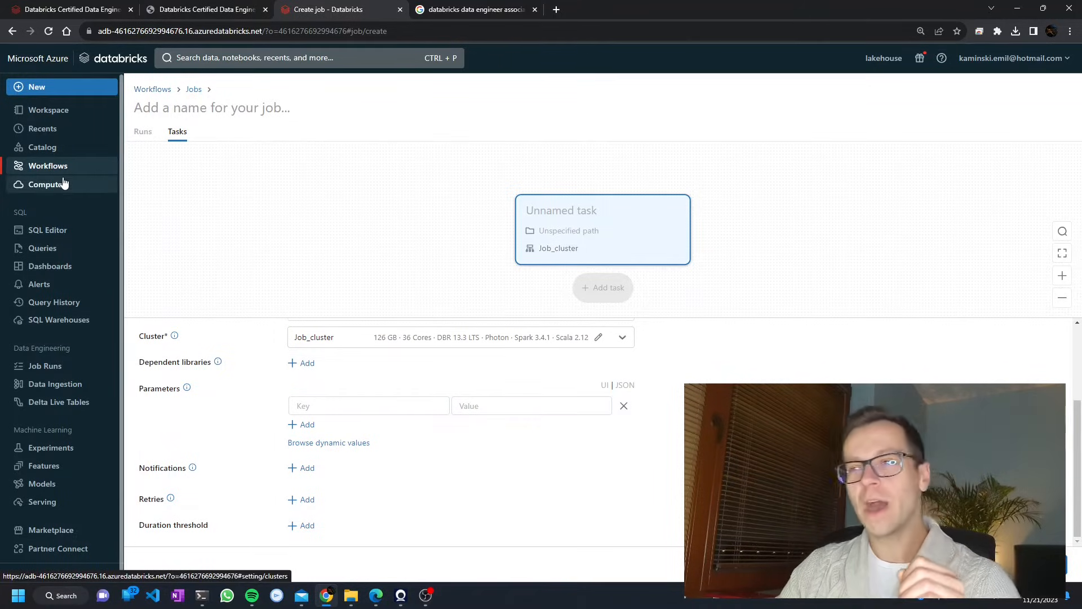
# Step: View the Developer access tokens page listing terraform, NativeREST and DB CLI tokens
pyautogui.click(1012, 58)
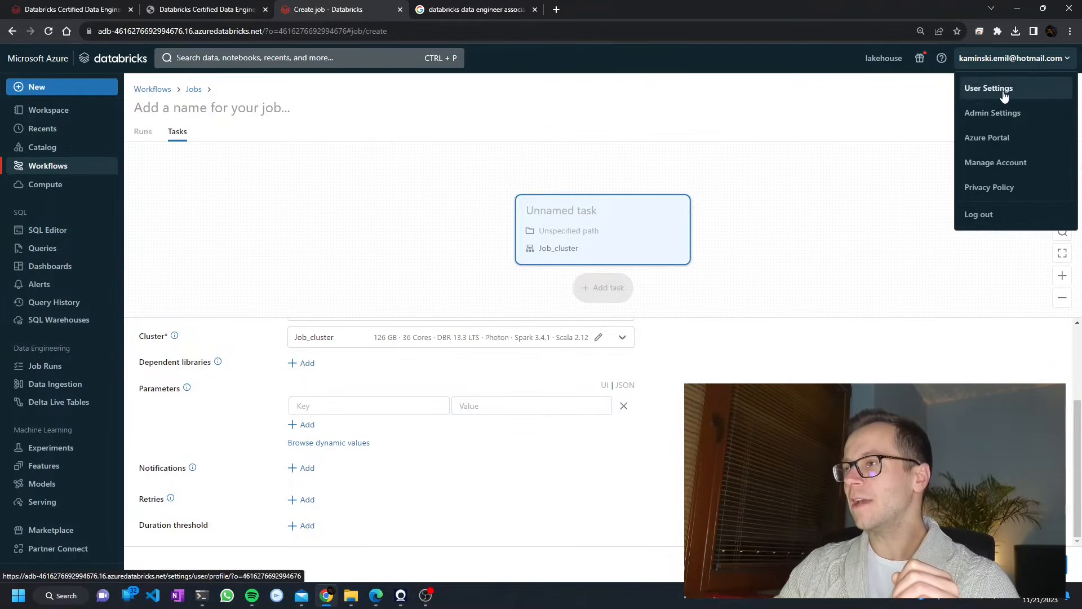
pyautogui.click(989, 88)
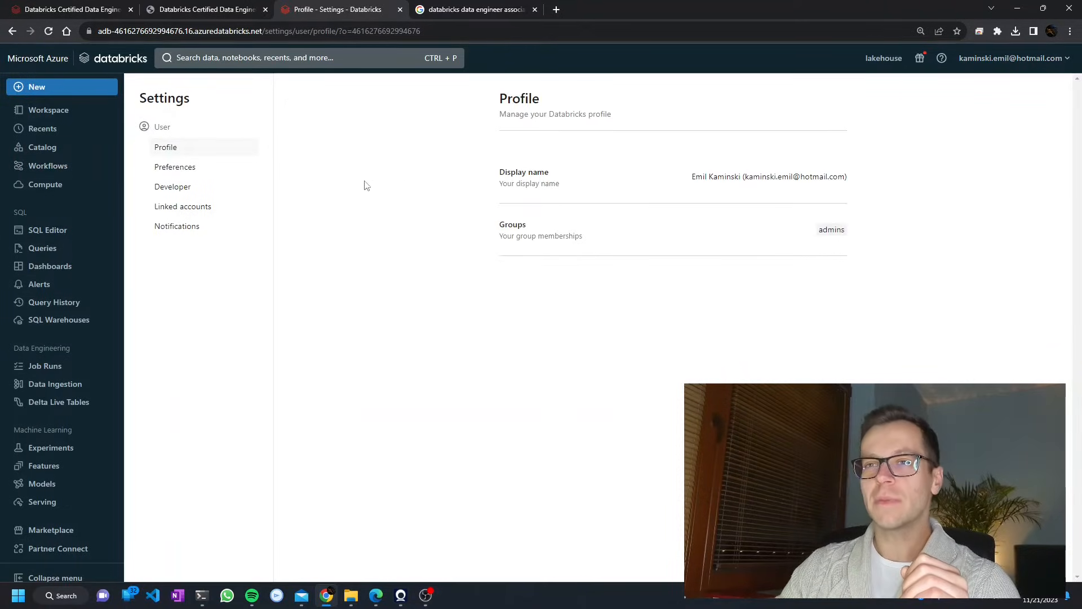
pyautogui.click(173, 187)
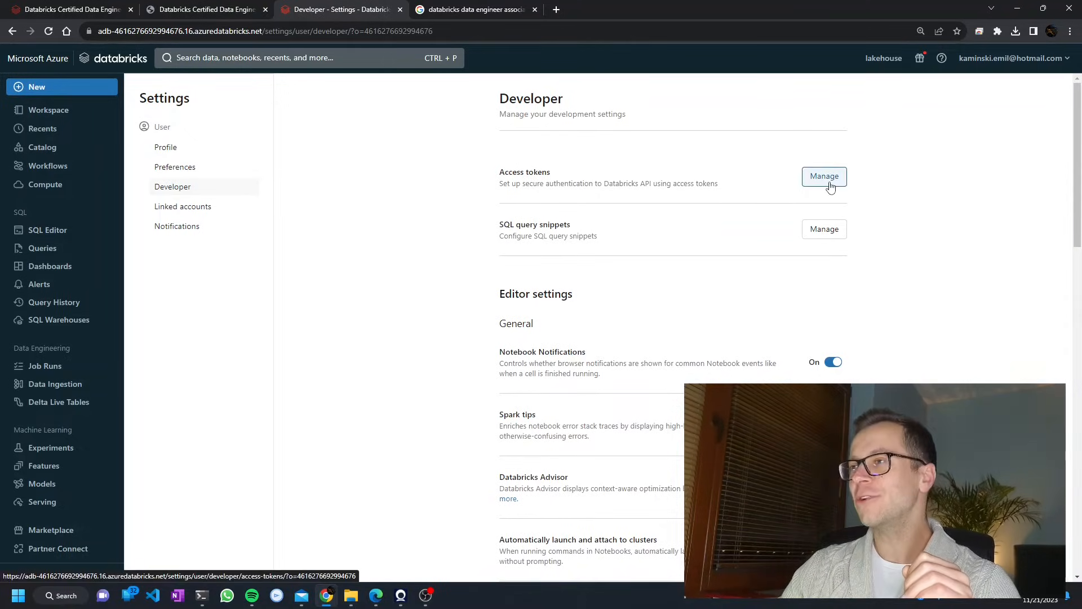
pyautogui.click(824, 176)
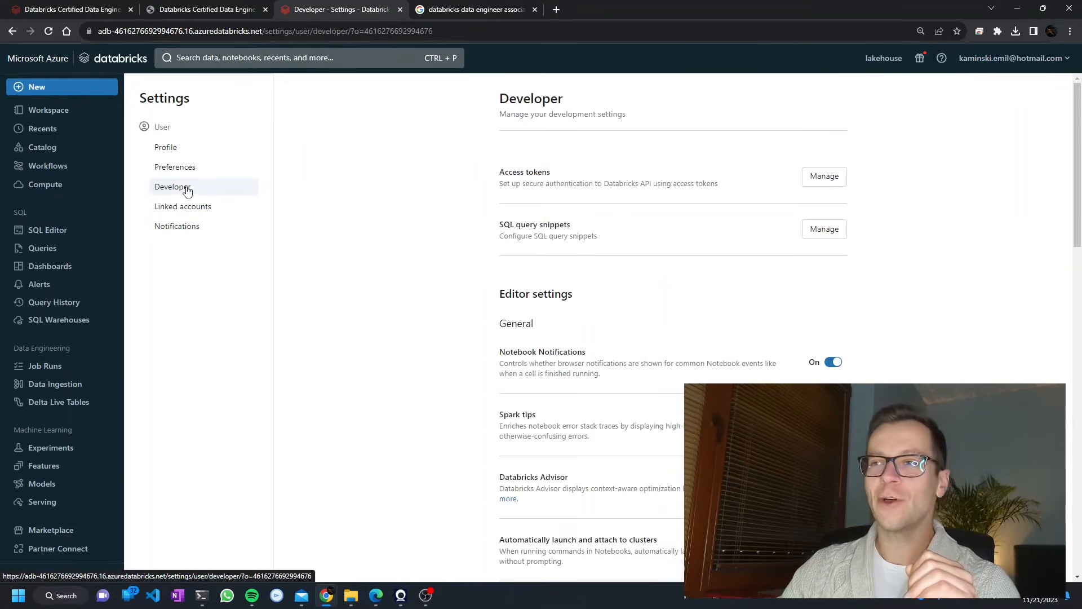
pyautogui.click(824, 176)
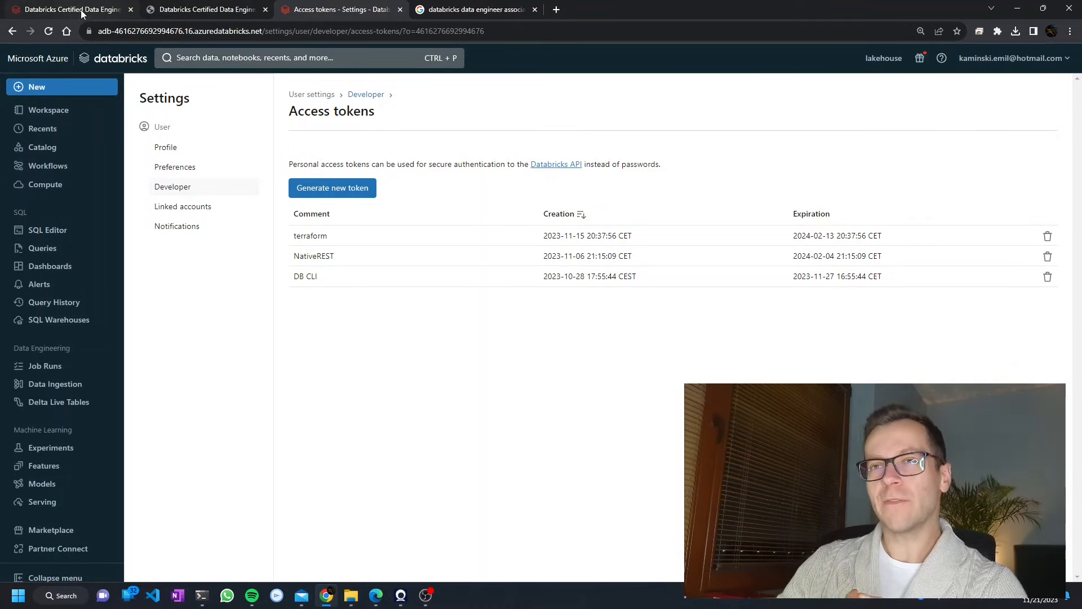
# Step: Return to the Google results for the practice exam query and select the query text
pyautogui.click(68, 9)
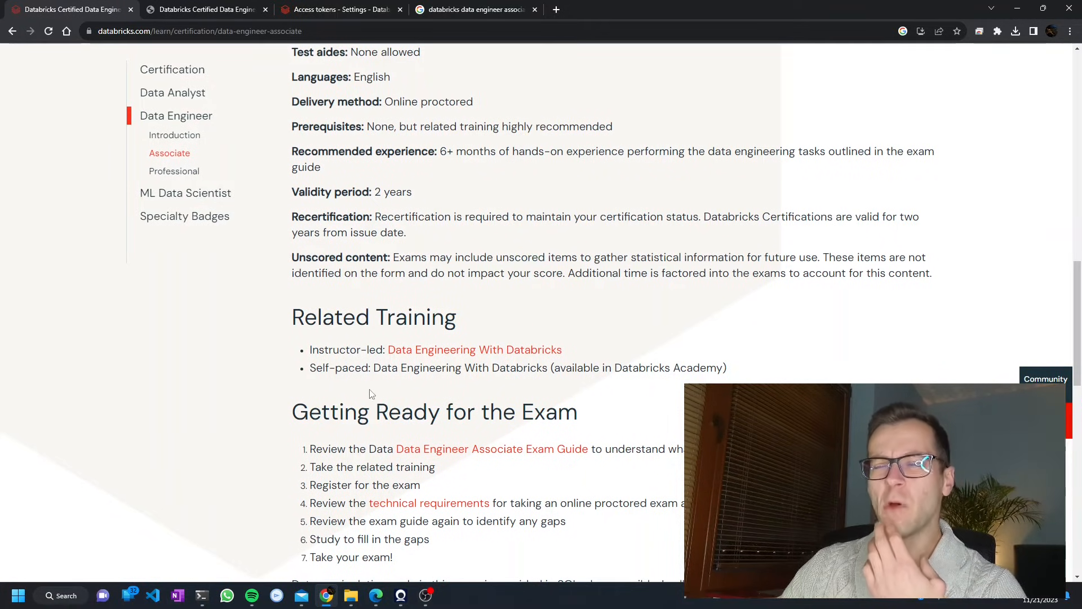
pyautogui.scroll(-3)
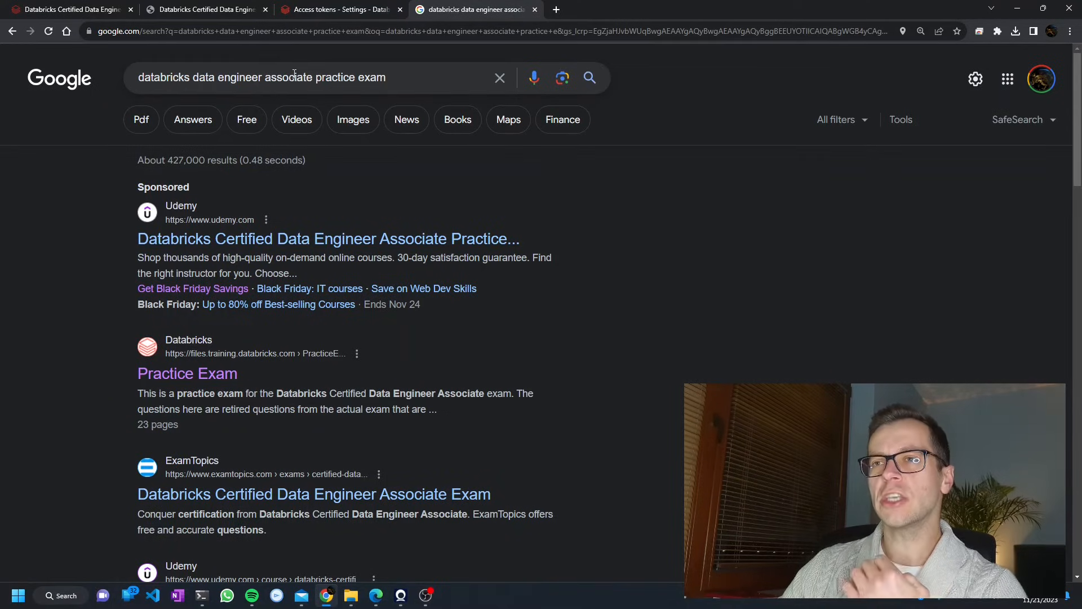
pyautogui.moveTo(192, 77); pyautogui.dragTo(386, 77)
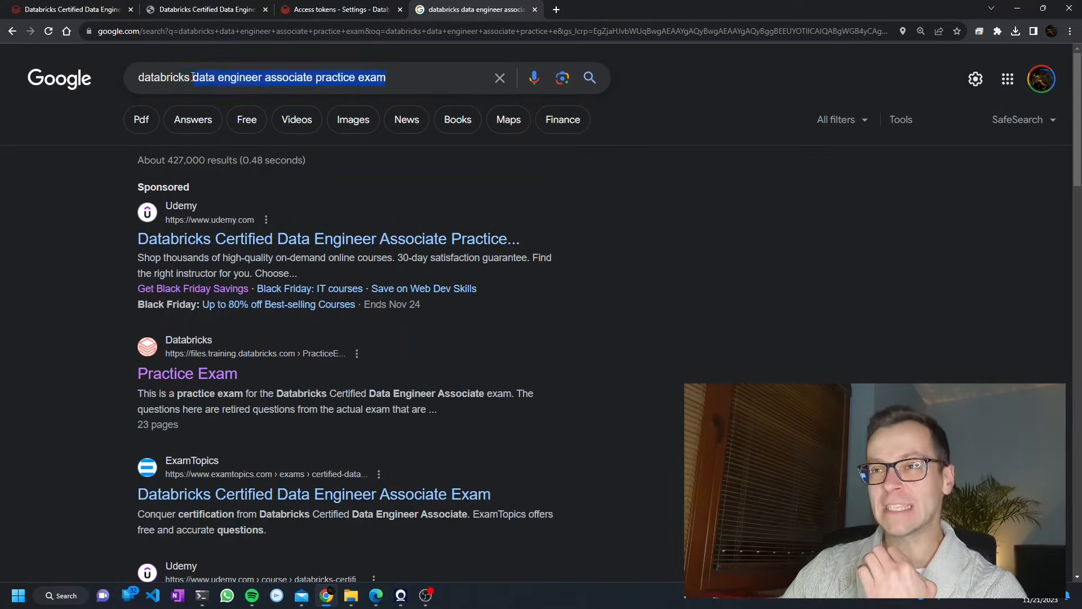
pyautogui.tripleClick(262, 77)
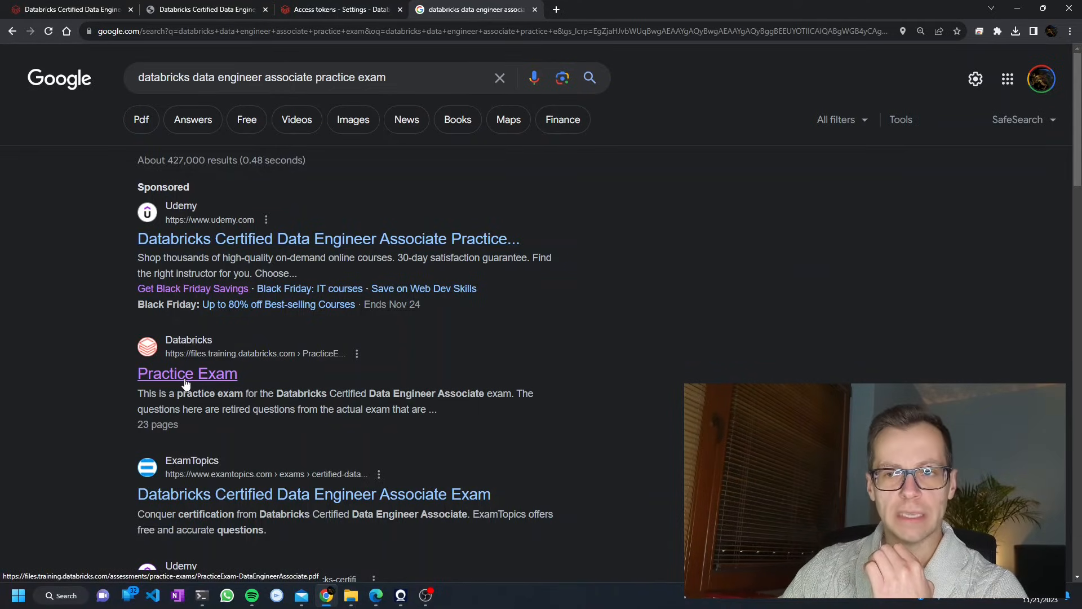
# Step: Open Databricks' 23-page practice exam PDF enlarged and scroll through its opening questions
pyautogui.click(188, 372)
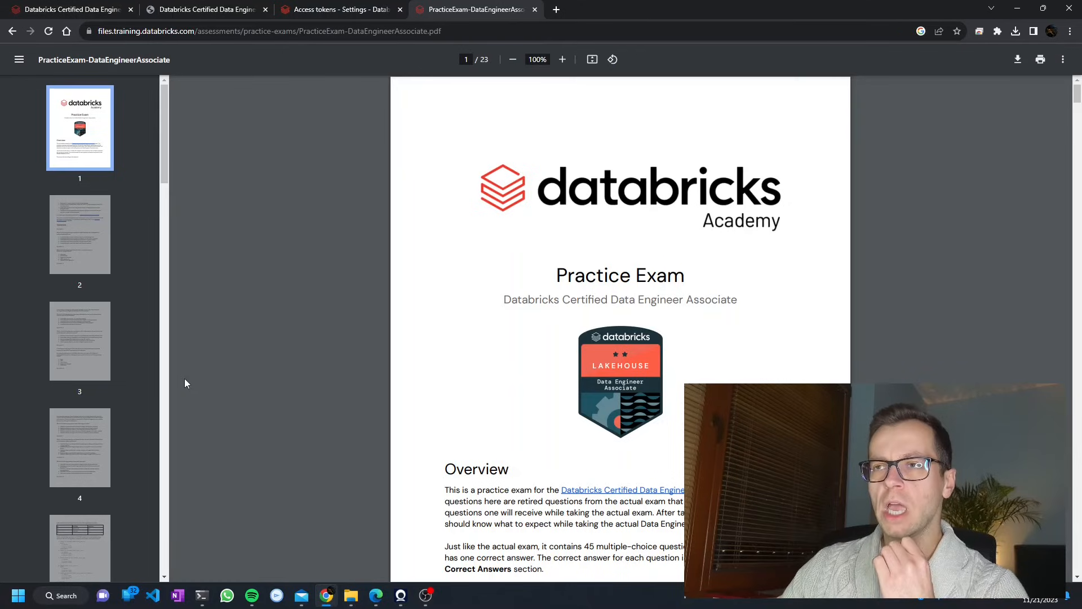
pyautogui.moveTo(332, 353)
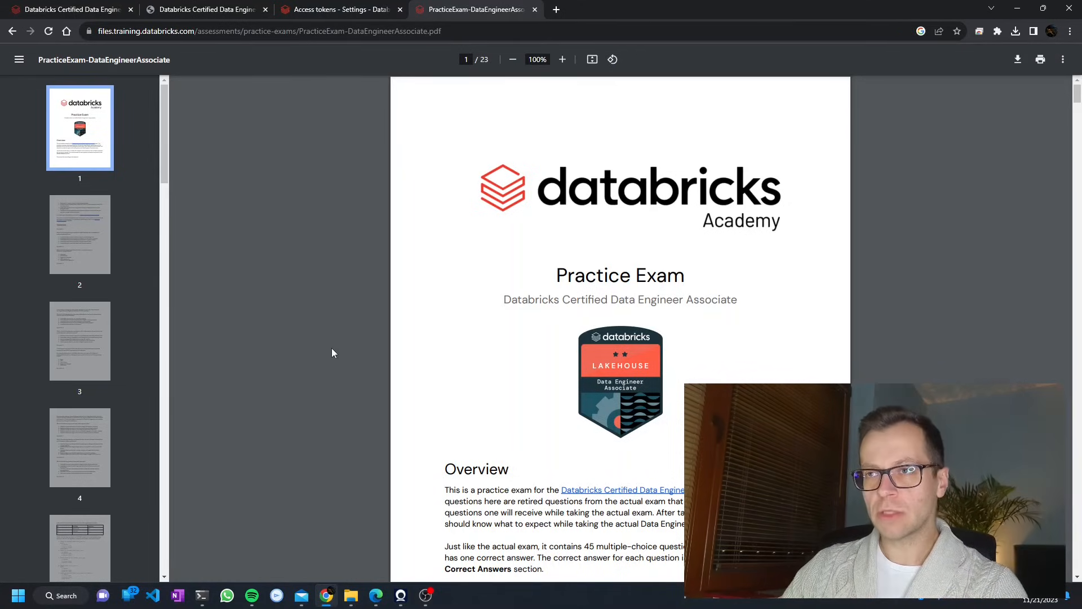
pyautogui.click(562, 60)
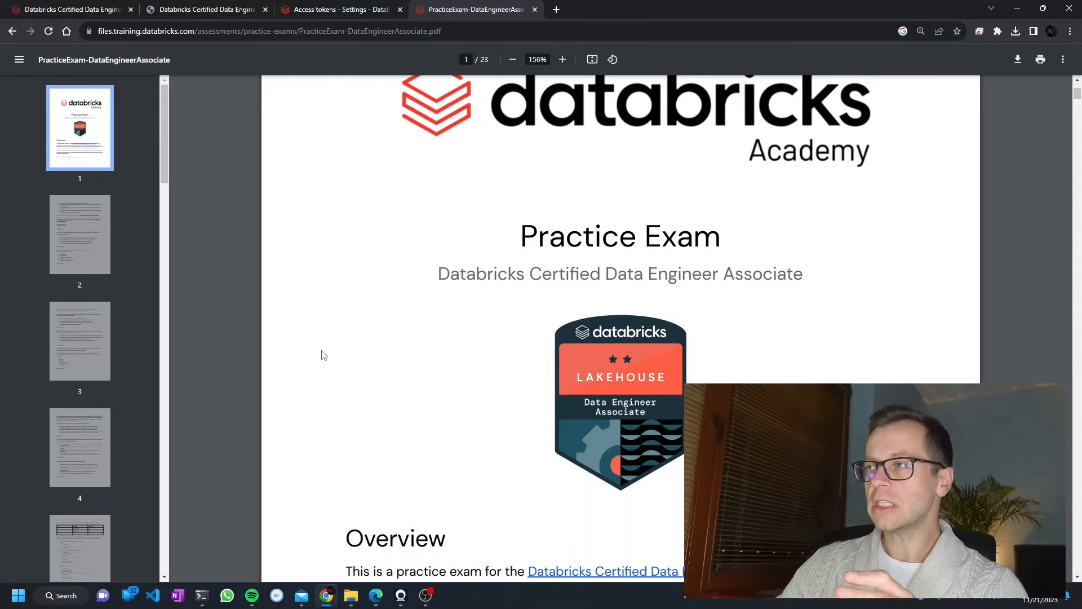
pyautogui.scroll(-3)
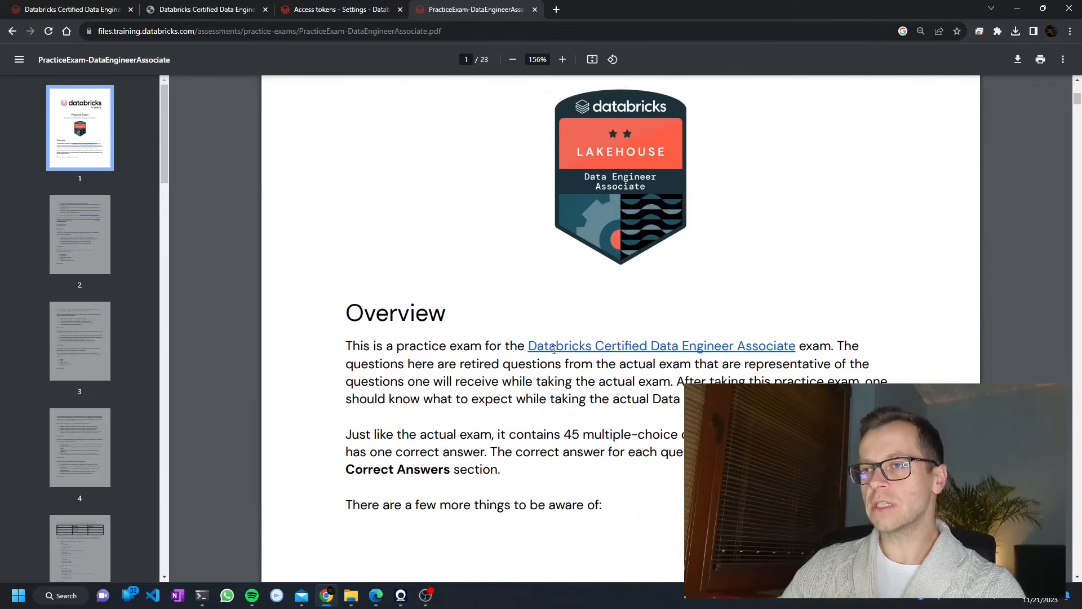
pyautogui.scroll(-3)
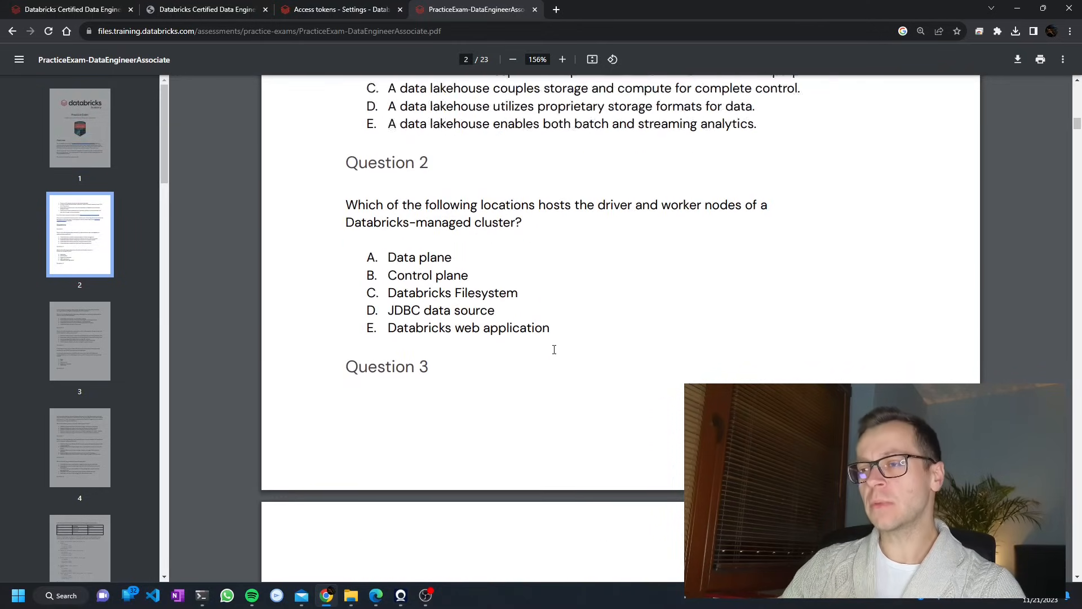
pyautogui.scroll(-3)
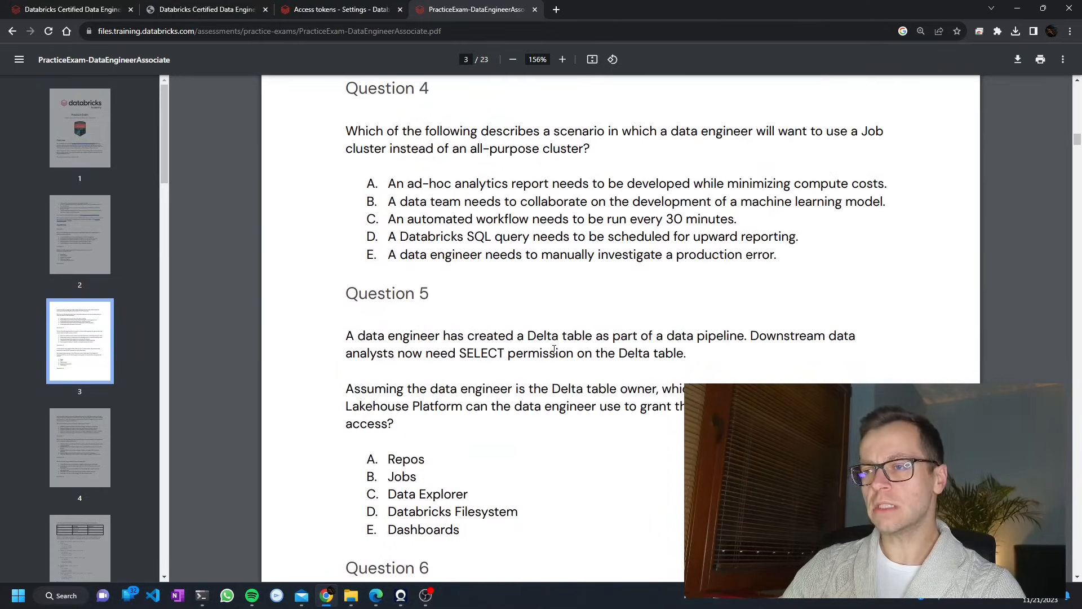
pyautogui.scroll(-3)
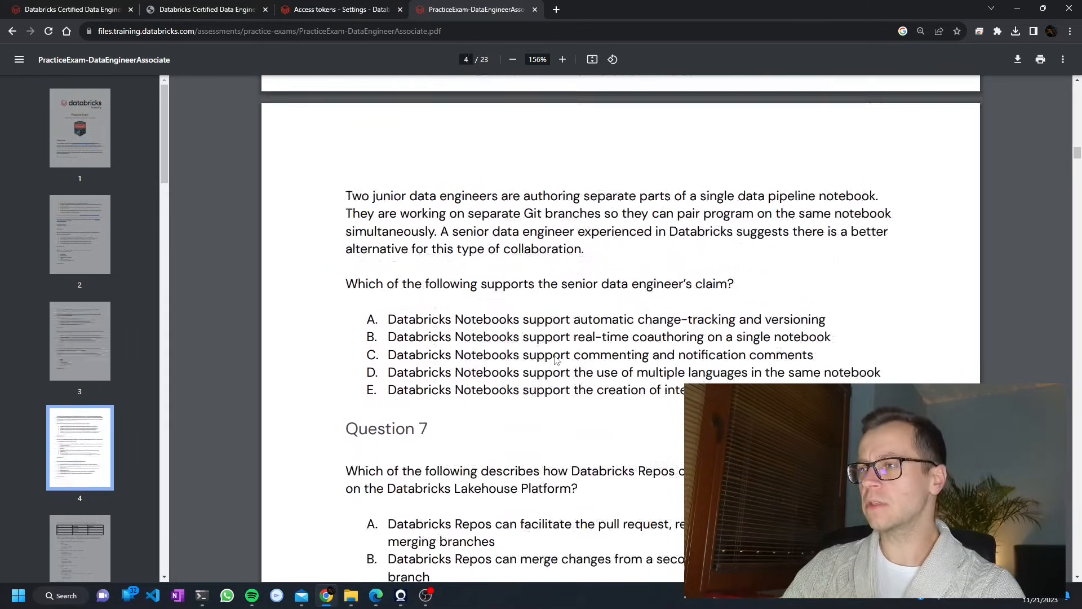
pyautogui.scroll(-3)
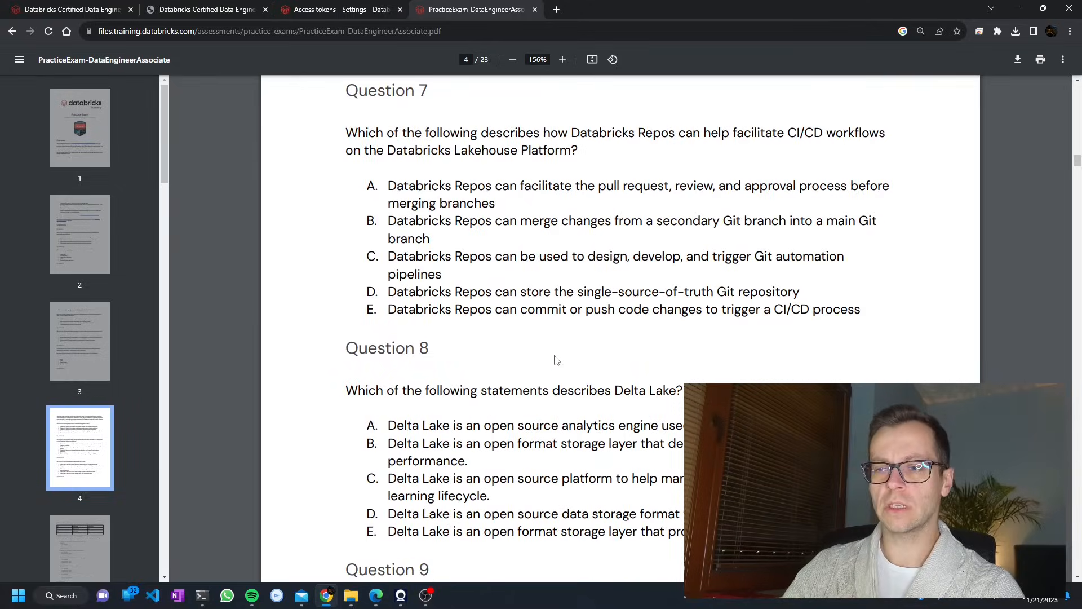
pyautogui.scroll(-3)
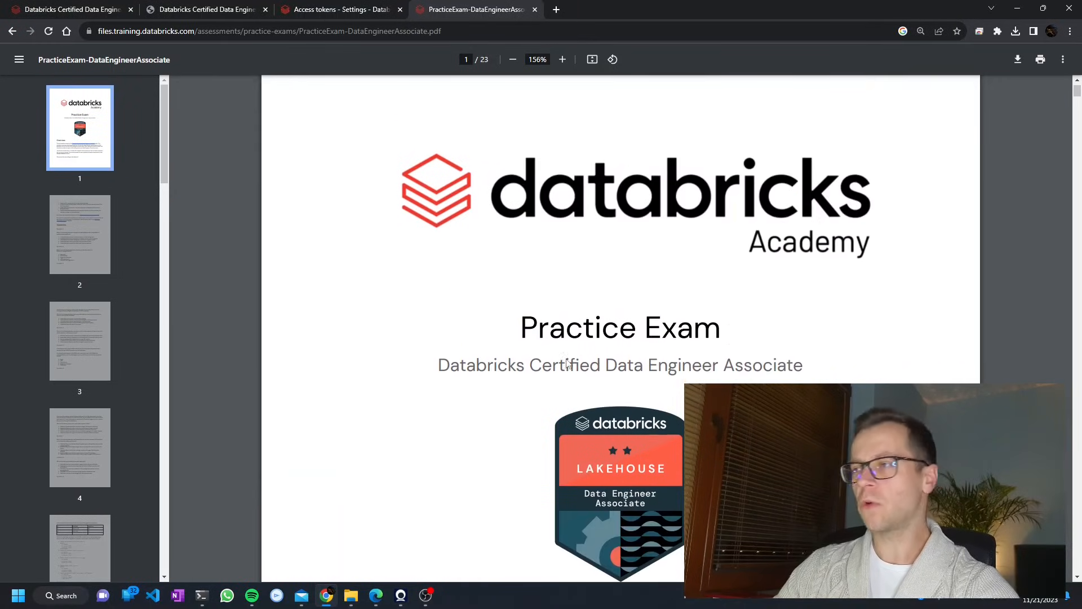
pyautogui.scroll(-3)
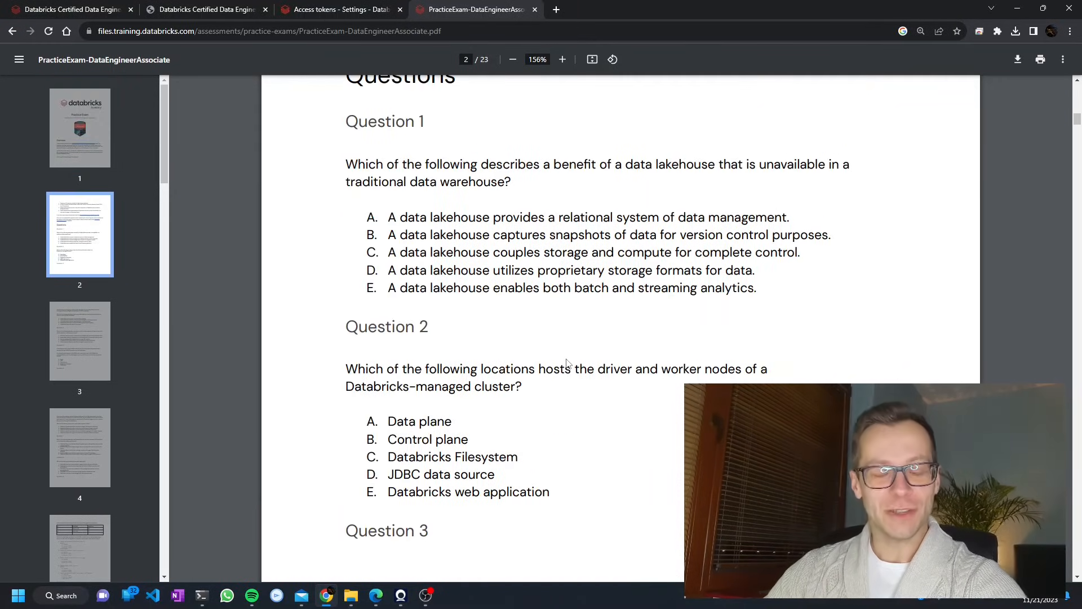